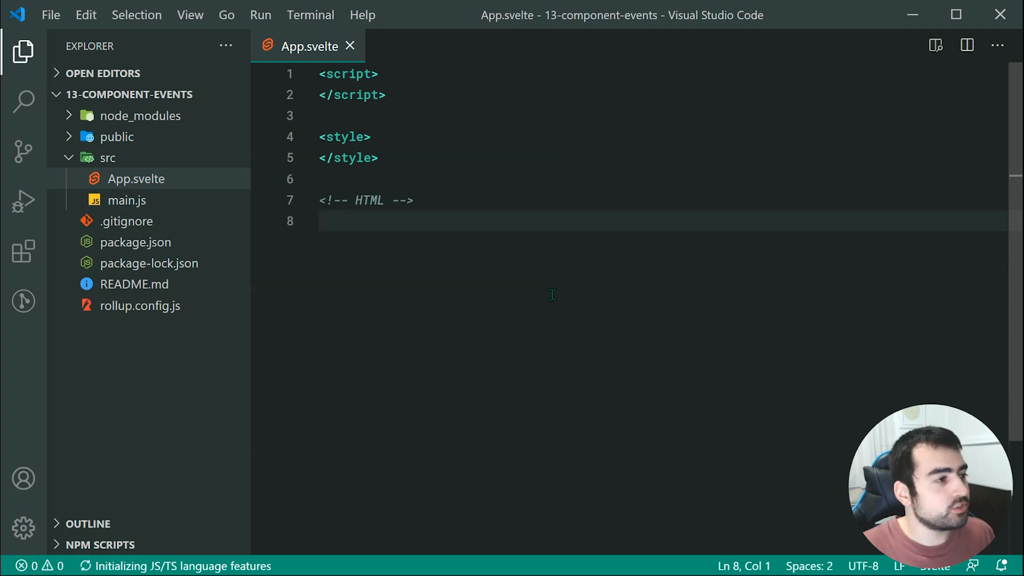
Create a new file named Nested.svelte in the src folder.
{"action": "left_click", "coordinate": [320, 221]}
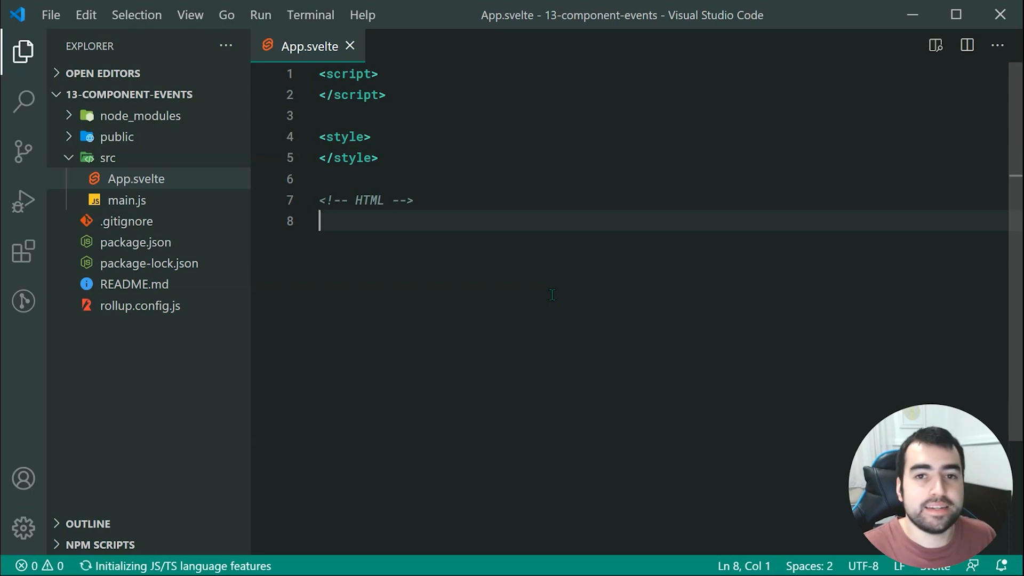
{"action": "mouse_move", "coordinate": [509, 280]}
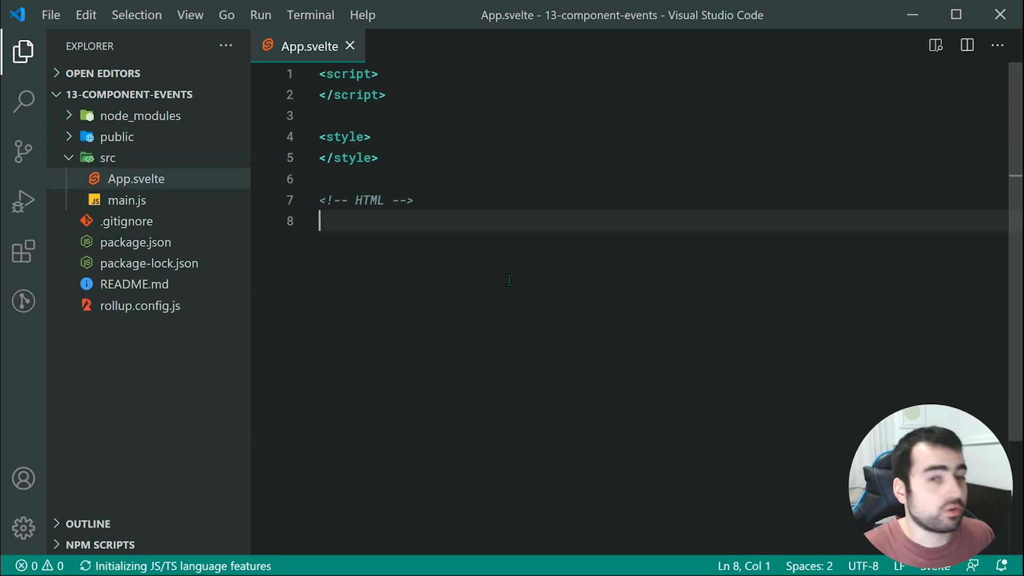
{"action": "mouse_move", "coordinate": [251, 147]}
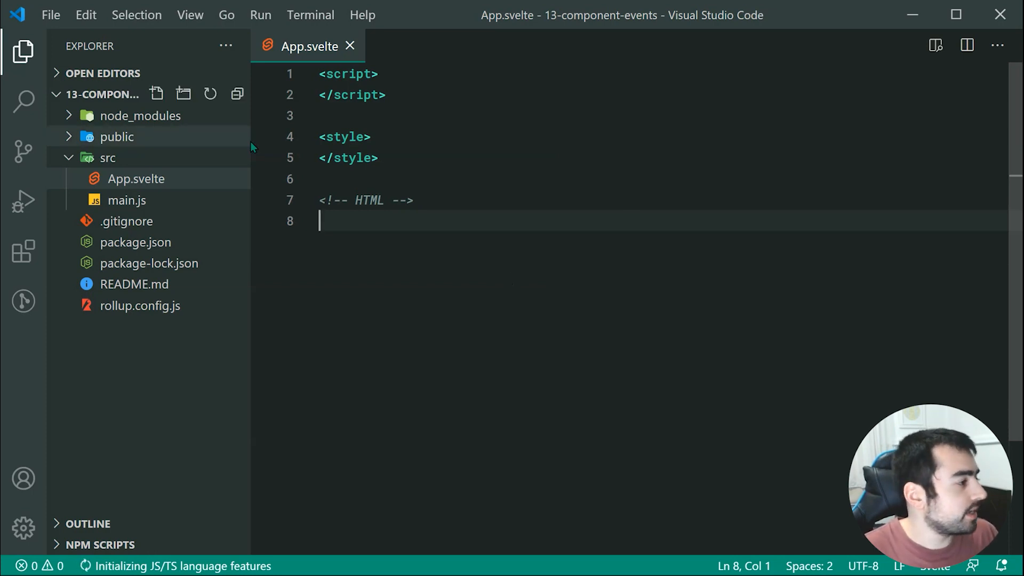
{"action": "left_click", "coordinate": [156, 93]}
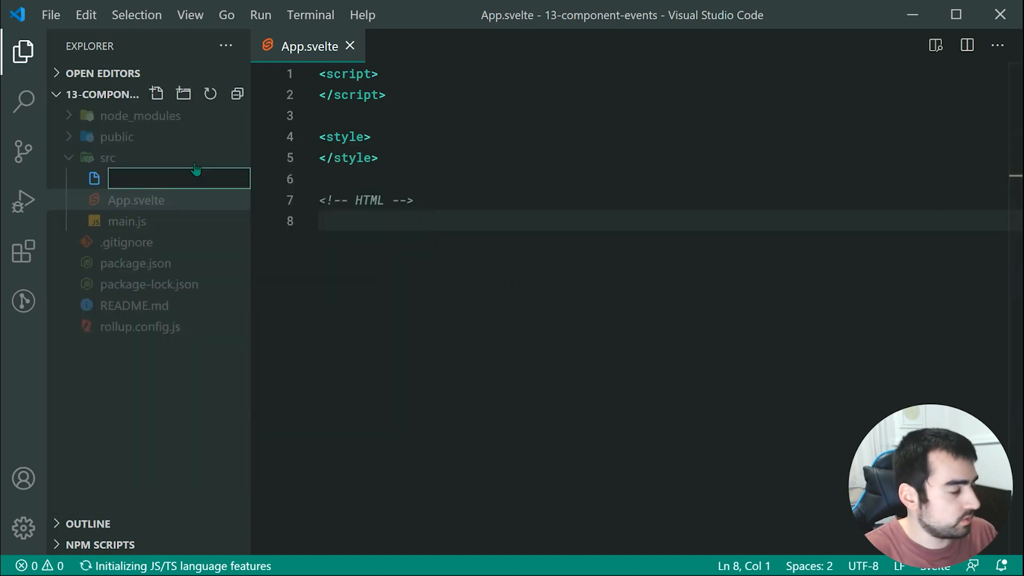
{"action": "type", "text": "Nested.svelt"}
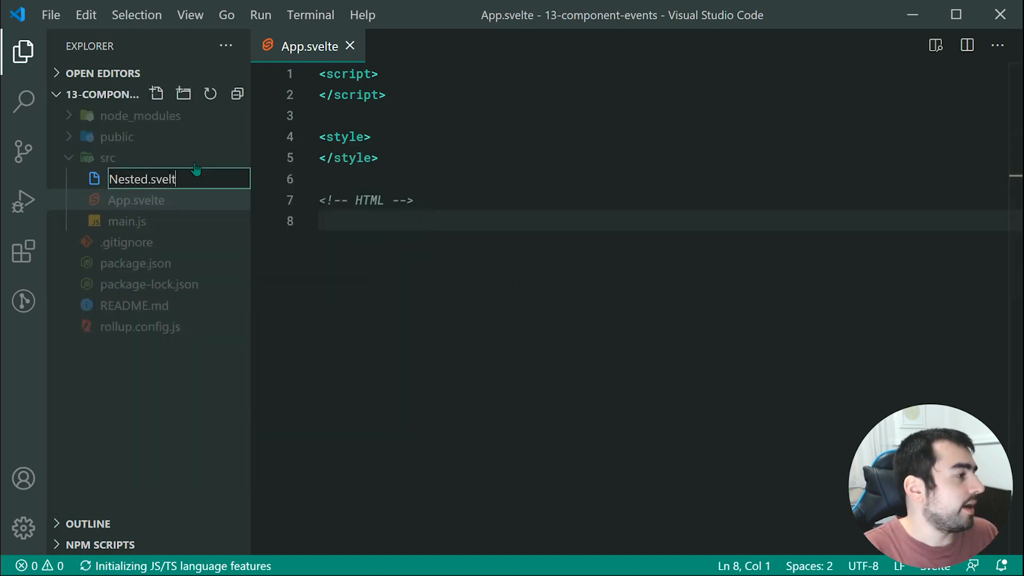
{"action": "key", "text": "Return"}
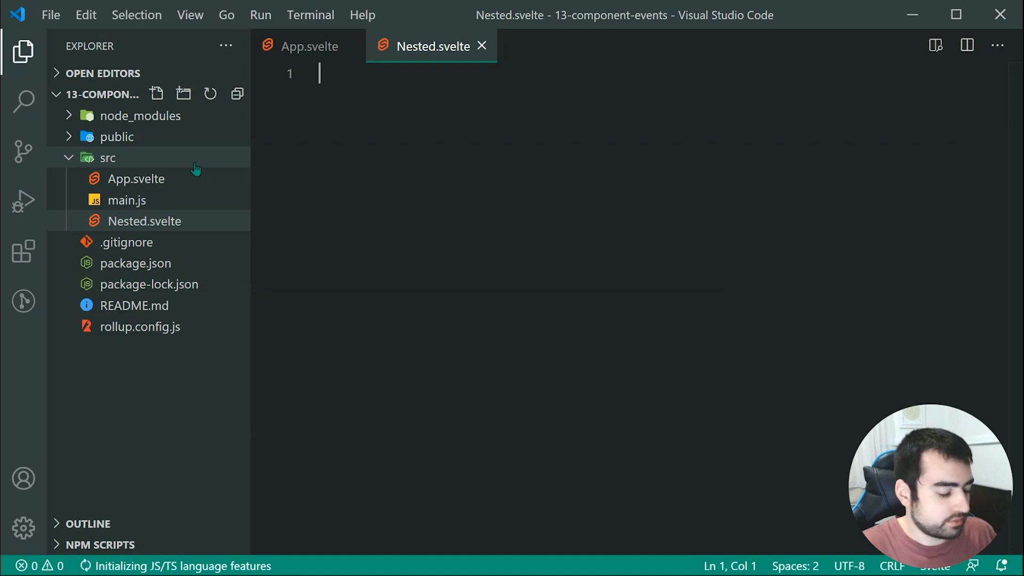
Write a script declaring let n = 0, plus a button labelled ({n}) Increase!
{"action": "type", "text": "script>"}
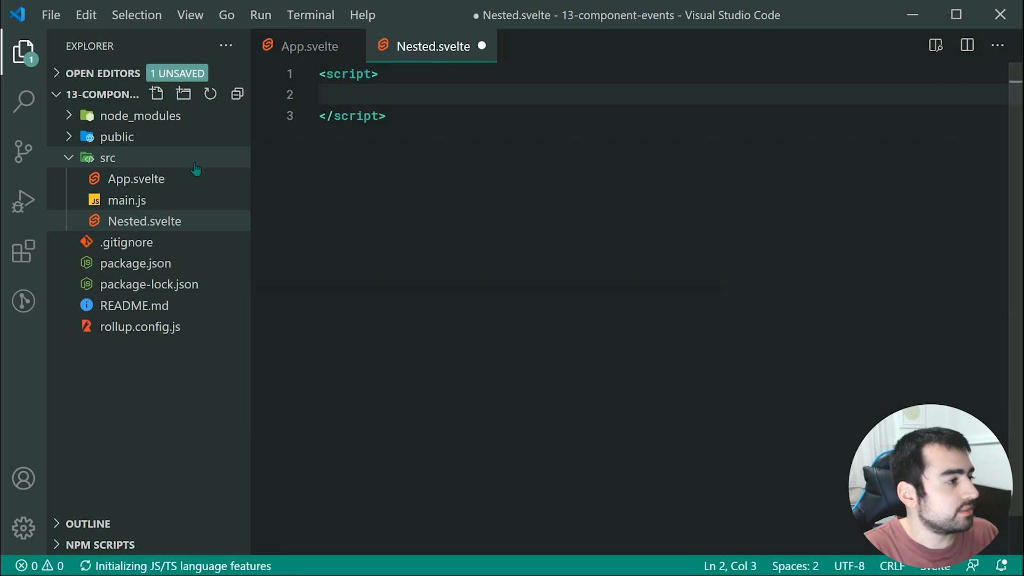
{"action": "type", "text": "let n"}
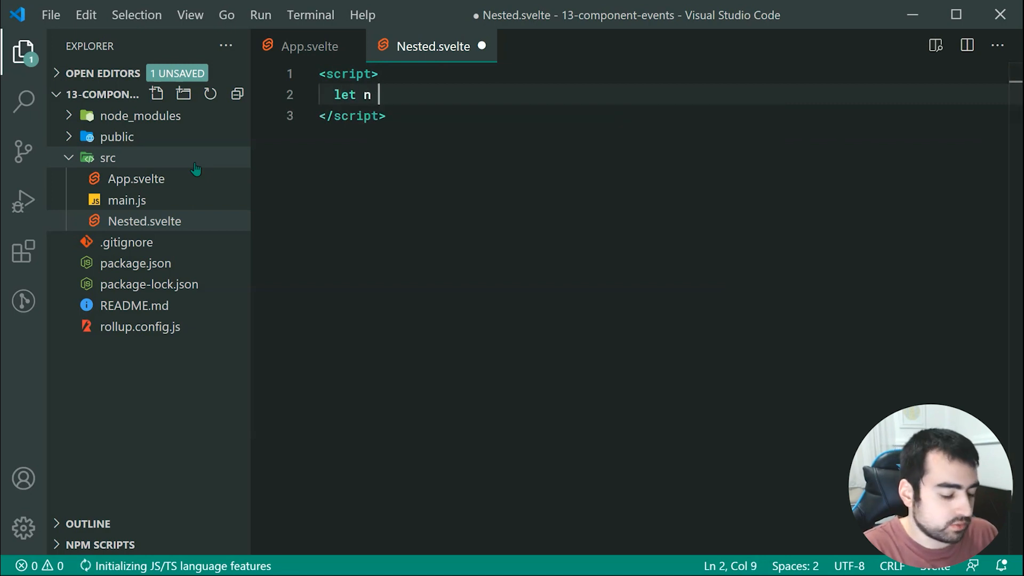
{"action": "type", "text": "= 0;"}
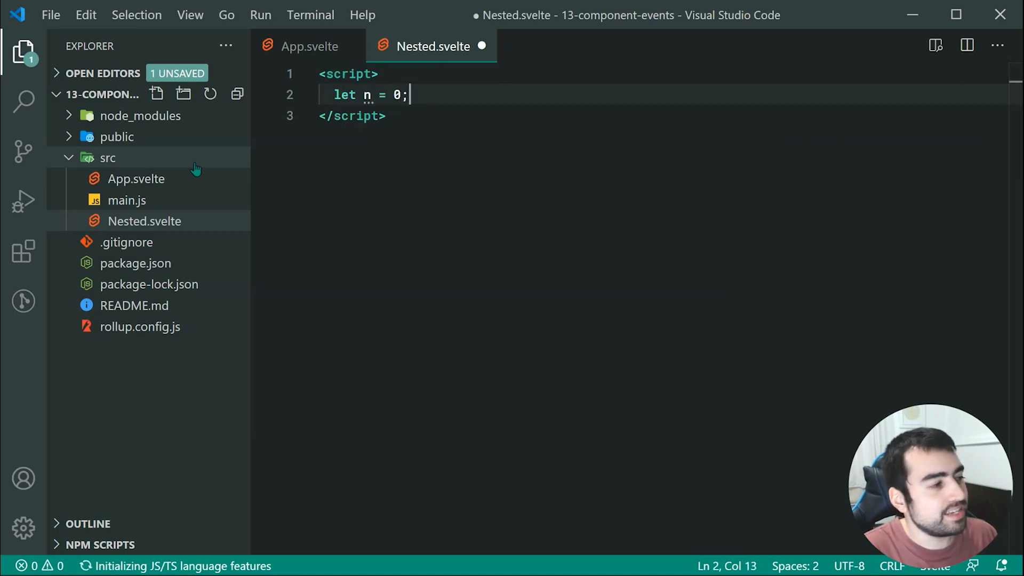
{"action": "type", "text": "button></button>"}
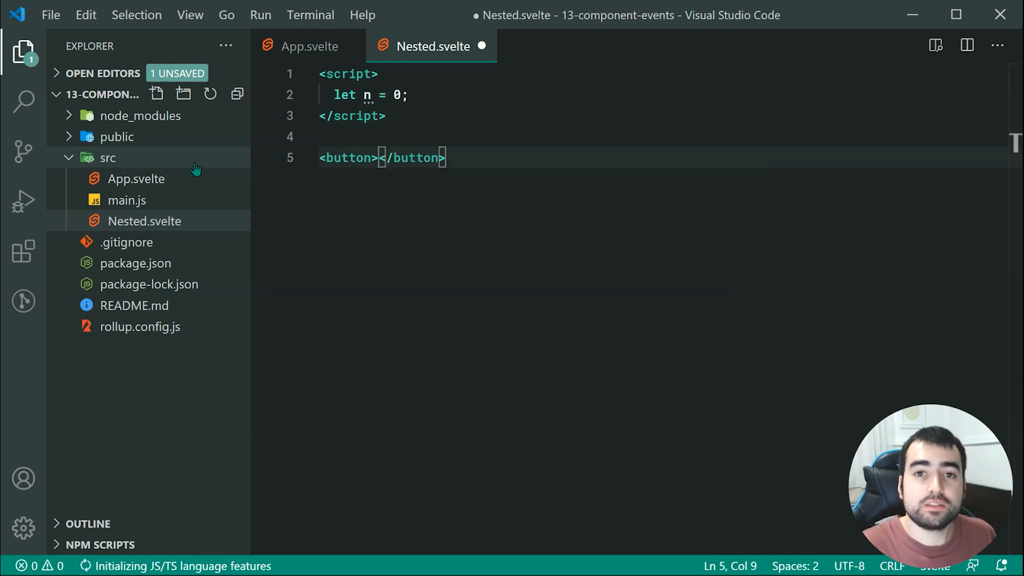
{"action": "type", "text": "{"}
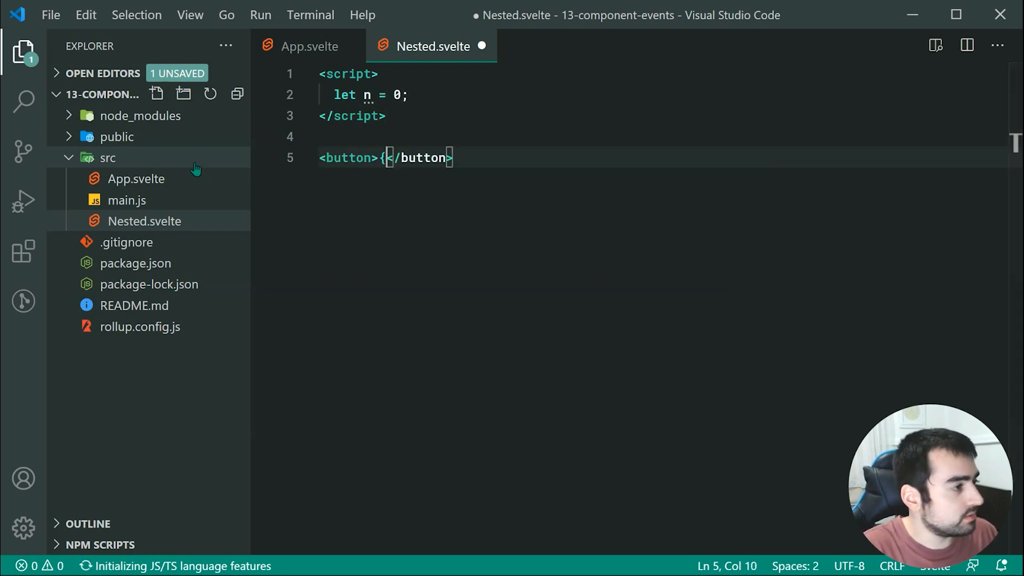
{"action": "type", "text": "n})"}
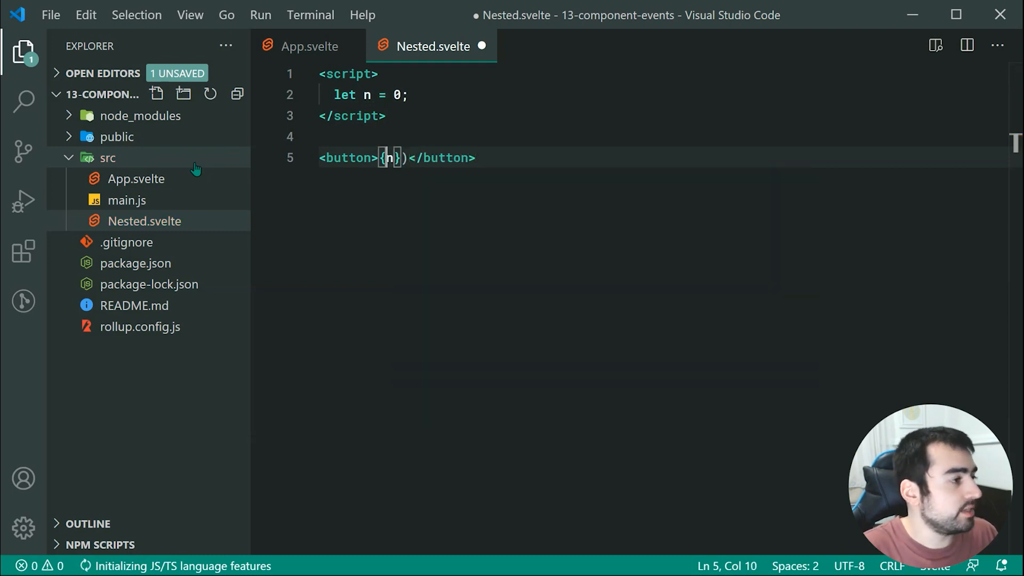
{"action": "type", "text": "("}
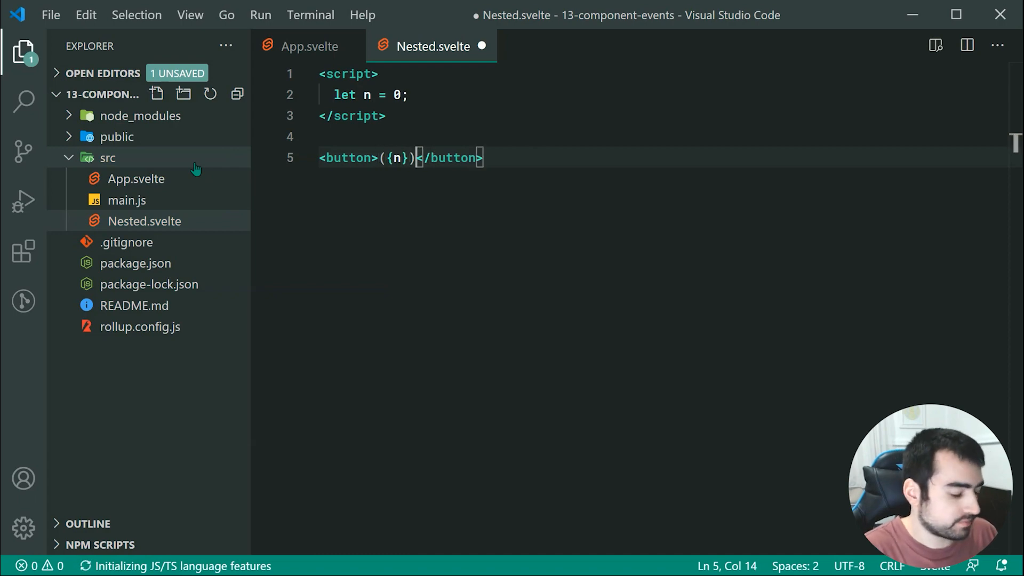
{"action": "type", "text": "Increase!"}
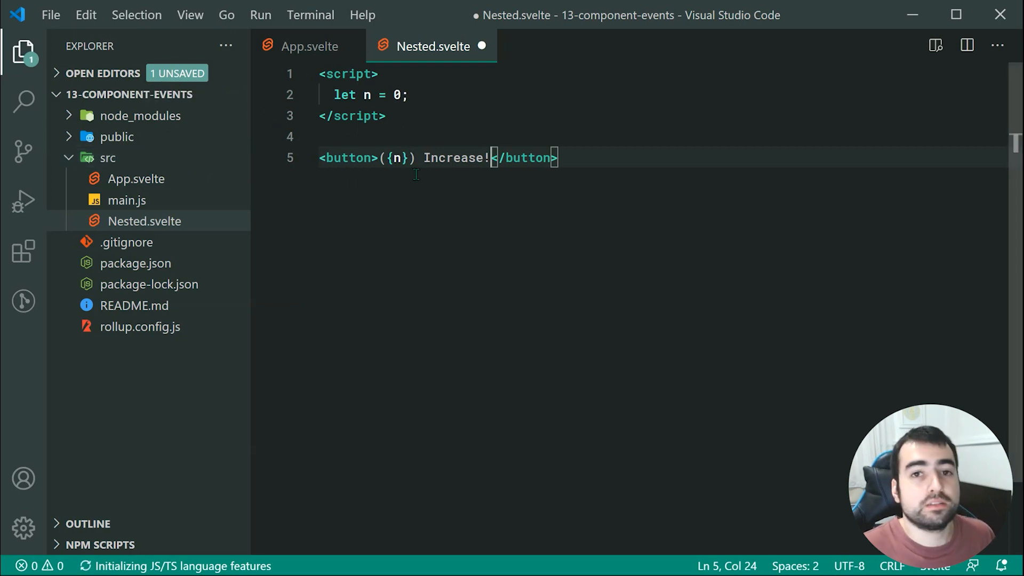
{"action": "mouse_move", "coordinate": [455, 158]}
{"action": "type", "text": "ment"}
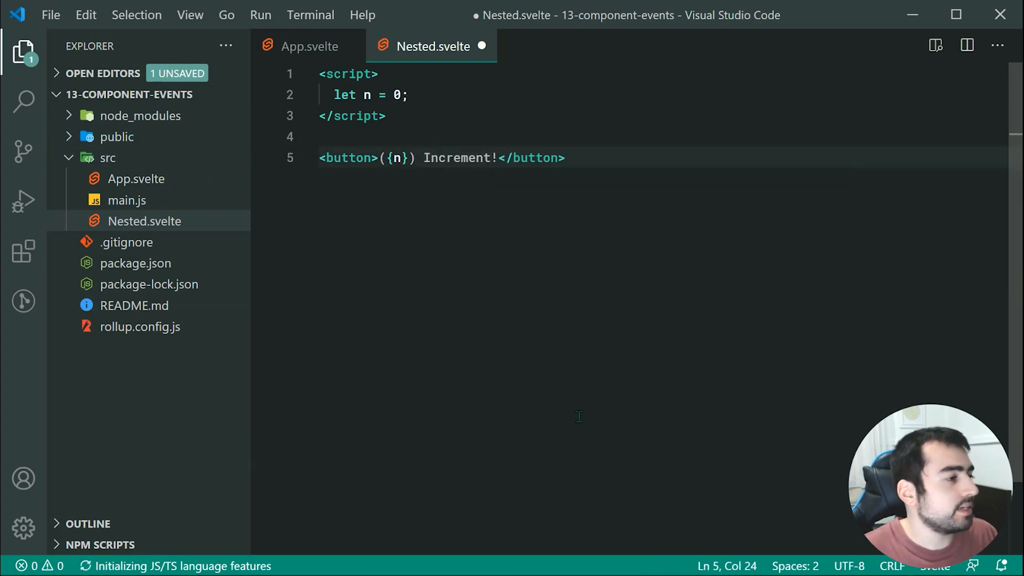
Give the button on:click={() => n += 1} and begin a second button below.
{"action": "double_click", "coordinate": [345, 157]}
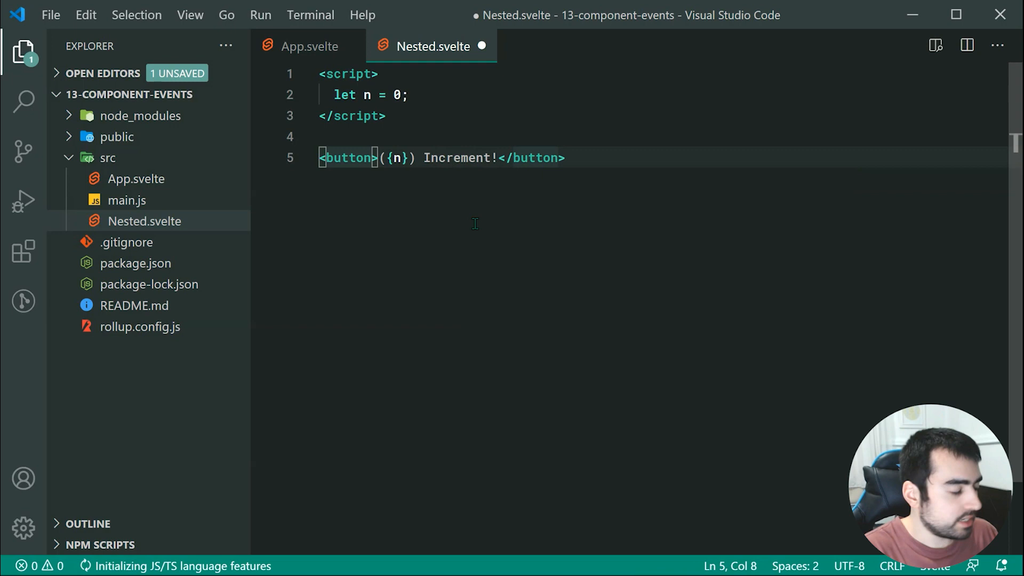
{"action": "type", "text": "on:click=\"\""}
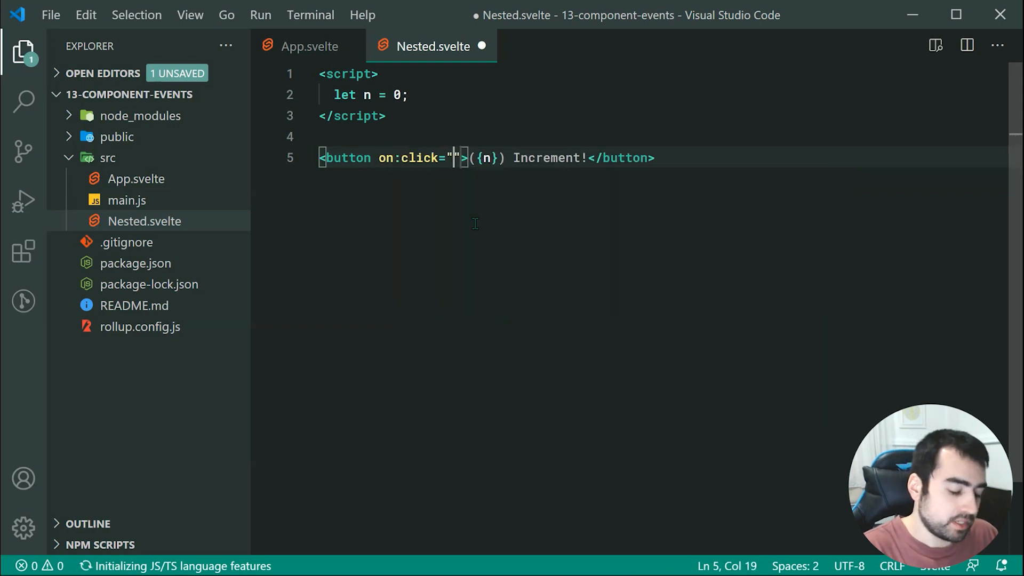
{"action": "type", "text": "{}"}
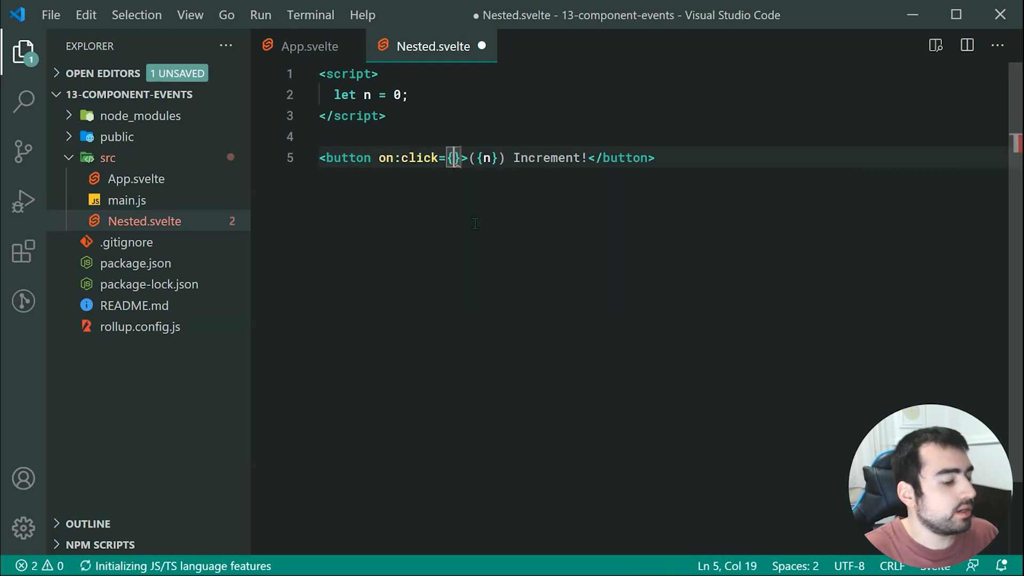
{"action": "type", "text": "() =>"}
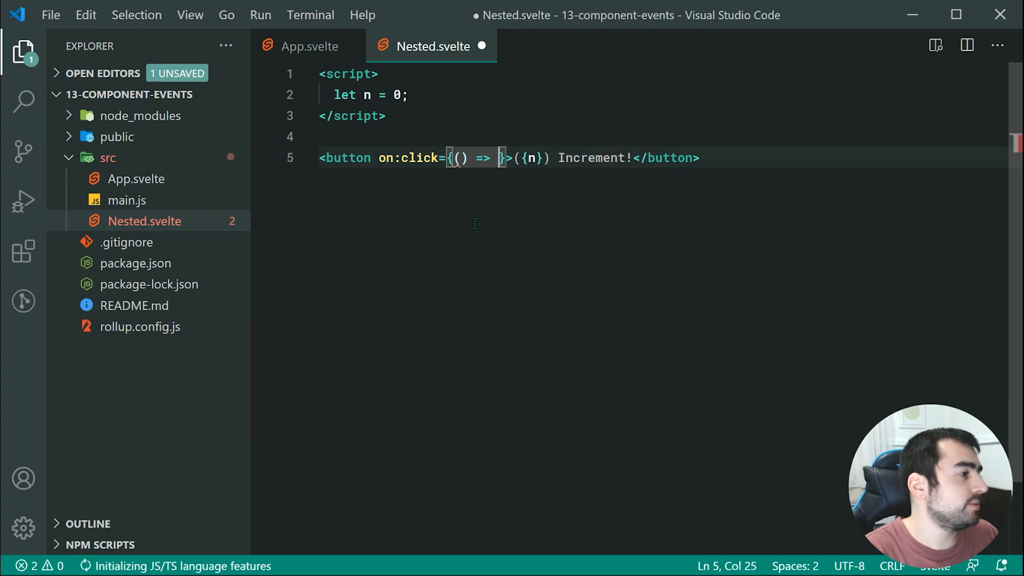
{"action": "type", "text": "n"}
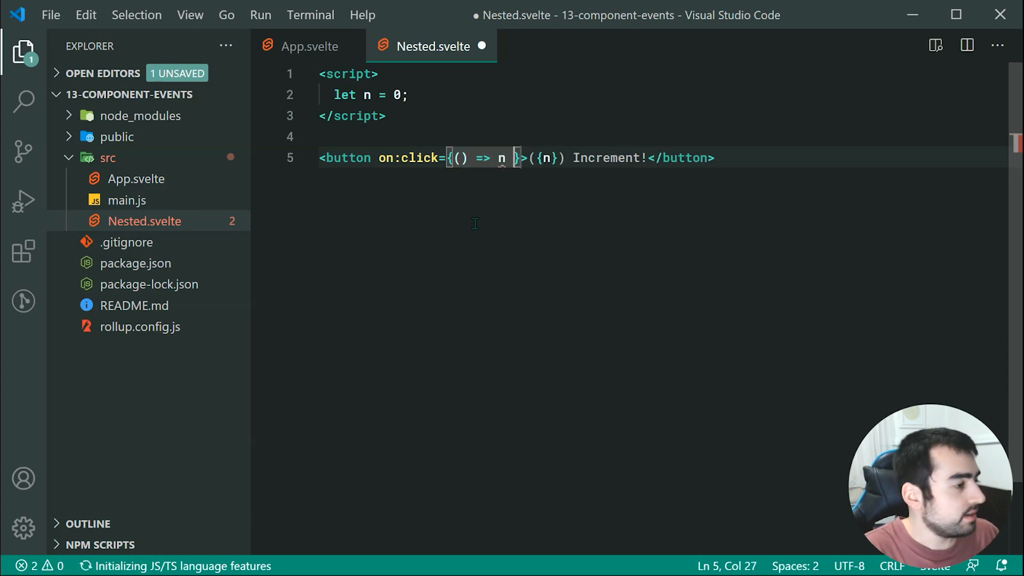
{"action": "type", "text": "= n + 1"}
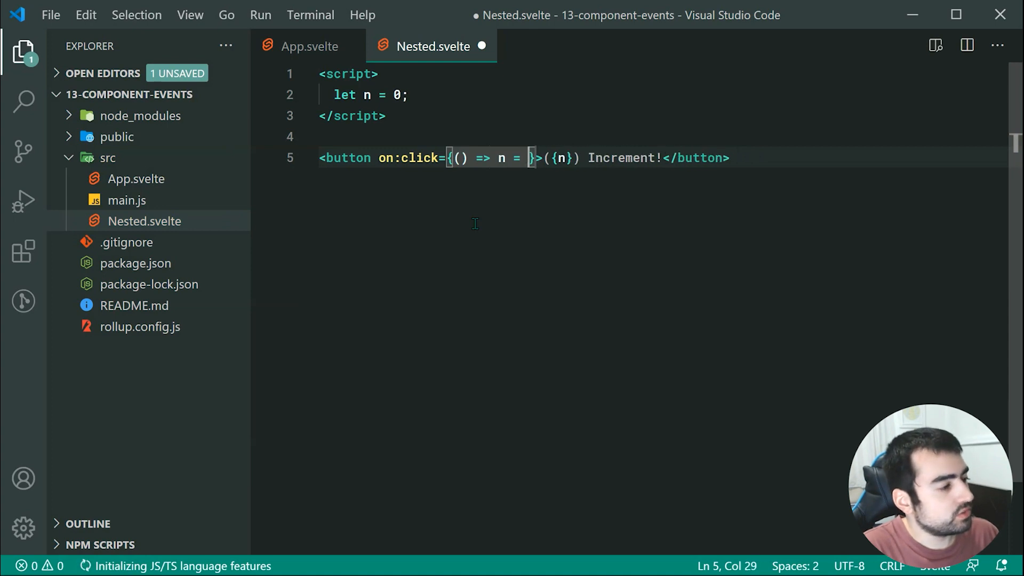
{"action": "type", "text": "+="}
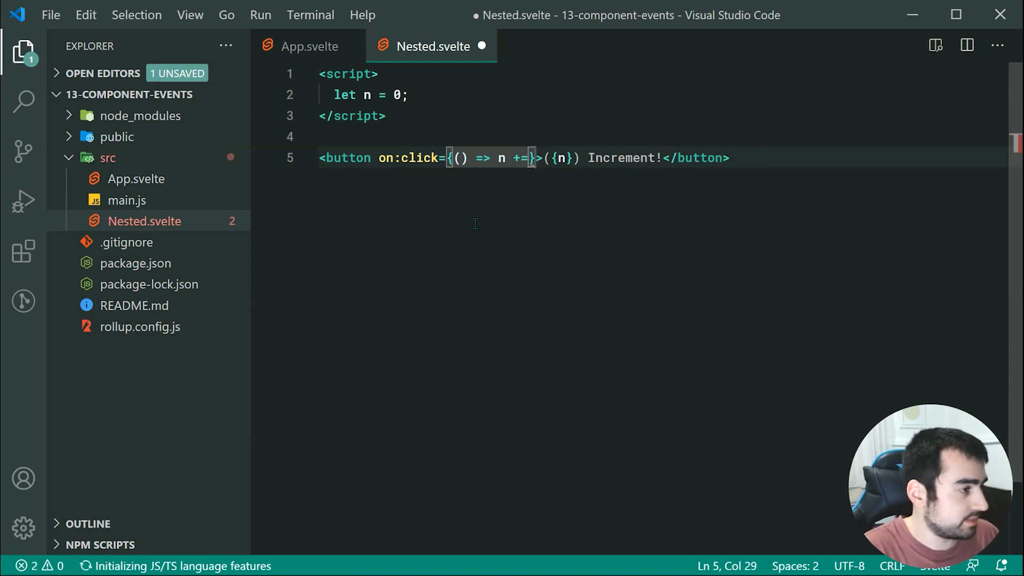
{"action": "type", "text": "1"}
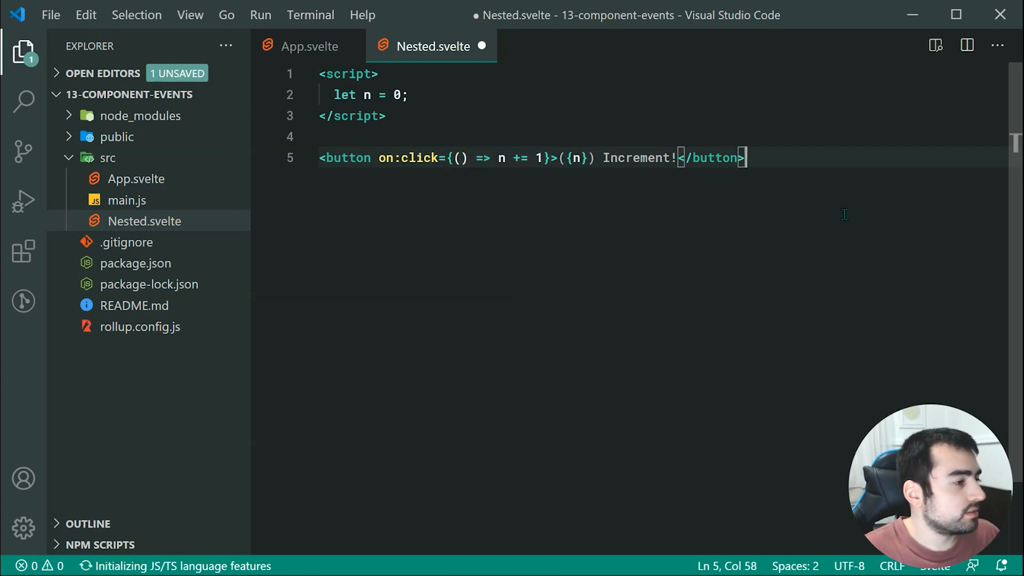
{"action": "type", "text": "button></button>"}
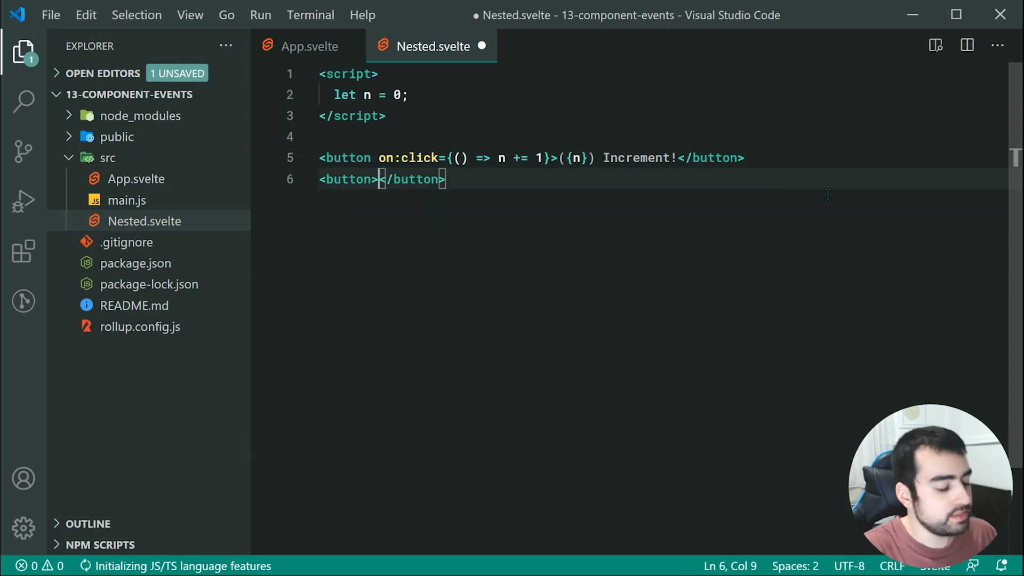
Label the second button Done.
{"action": "type", "text": "Done"}
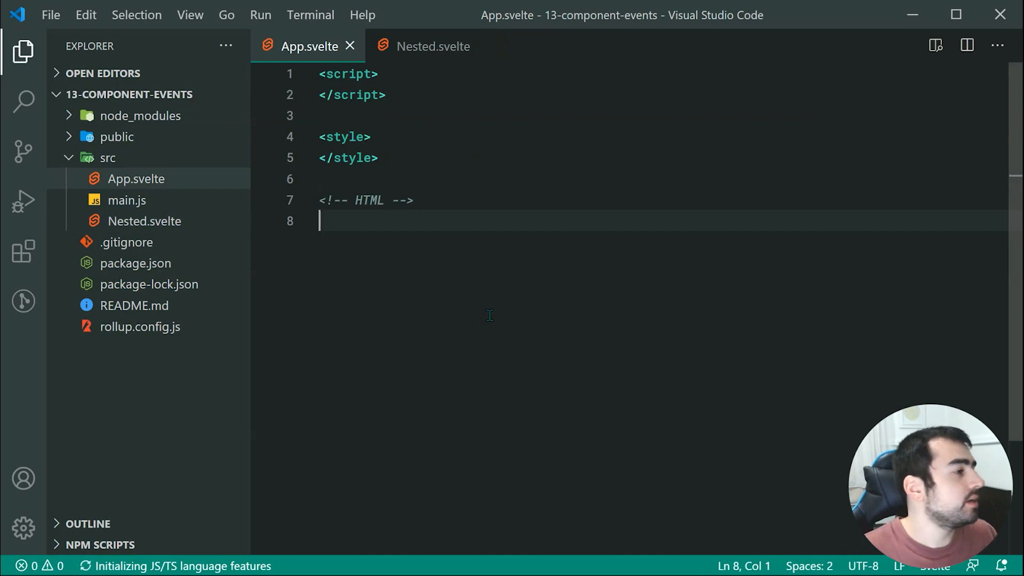
Import Nested in App.svelte and render <Nested /> in its markup.
{"action": "type", "text": "i"}
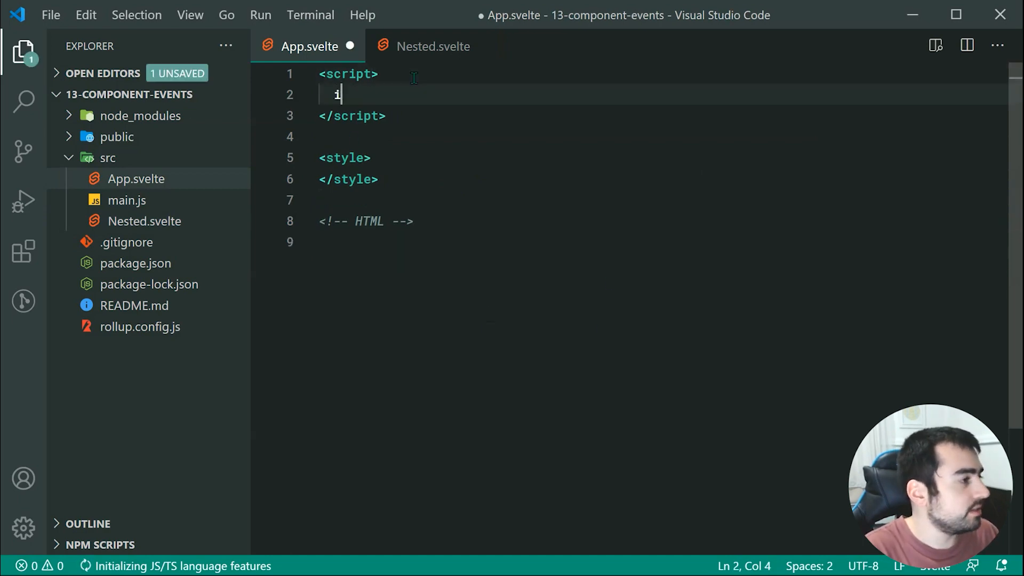
{"action": "type", "text": "mport N"}
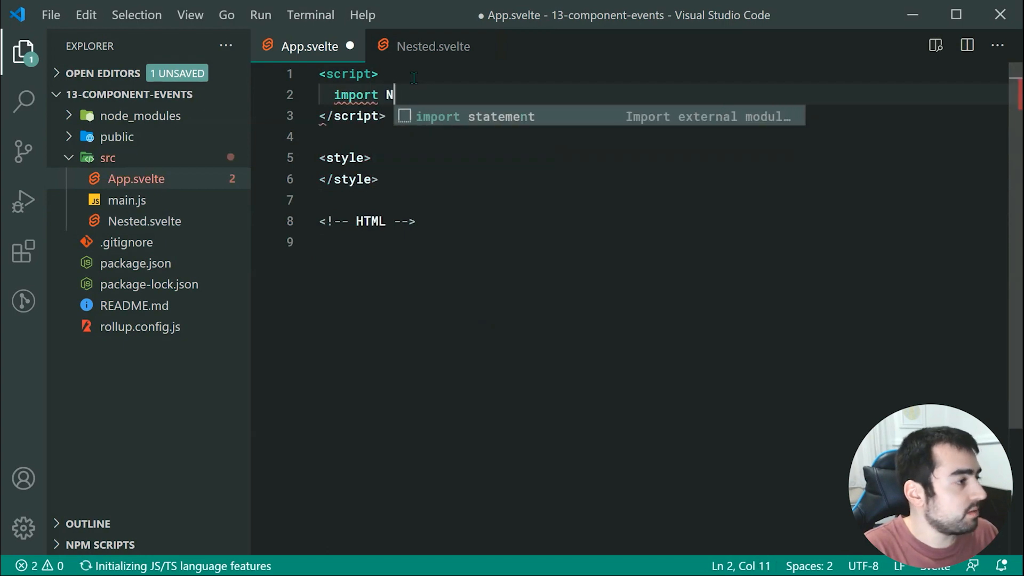
{"action": "type", "text": "ested from \"\""}
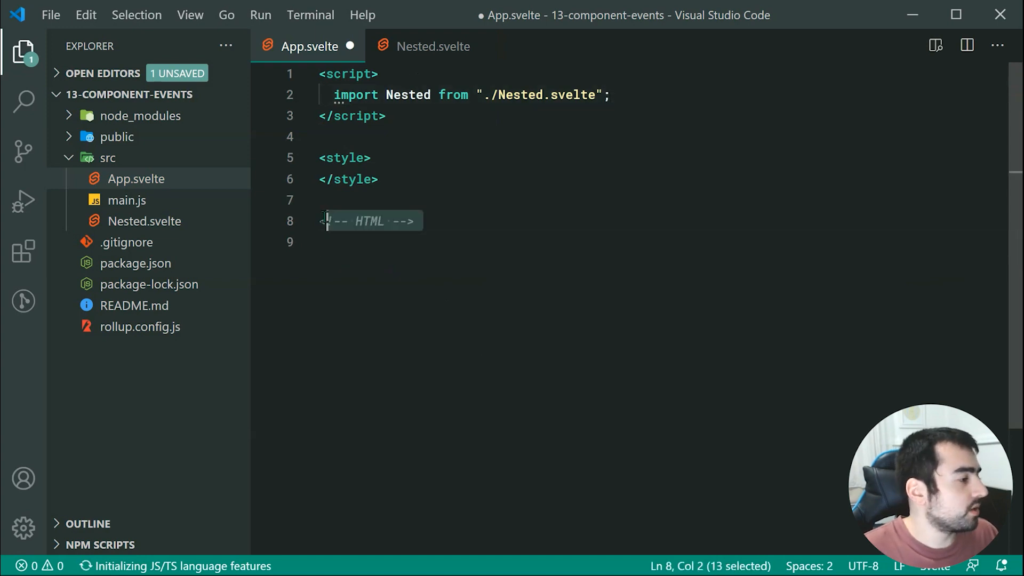
{"action": "type", "text": "<Ne"}
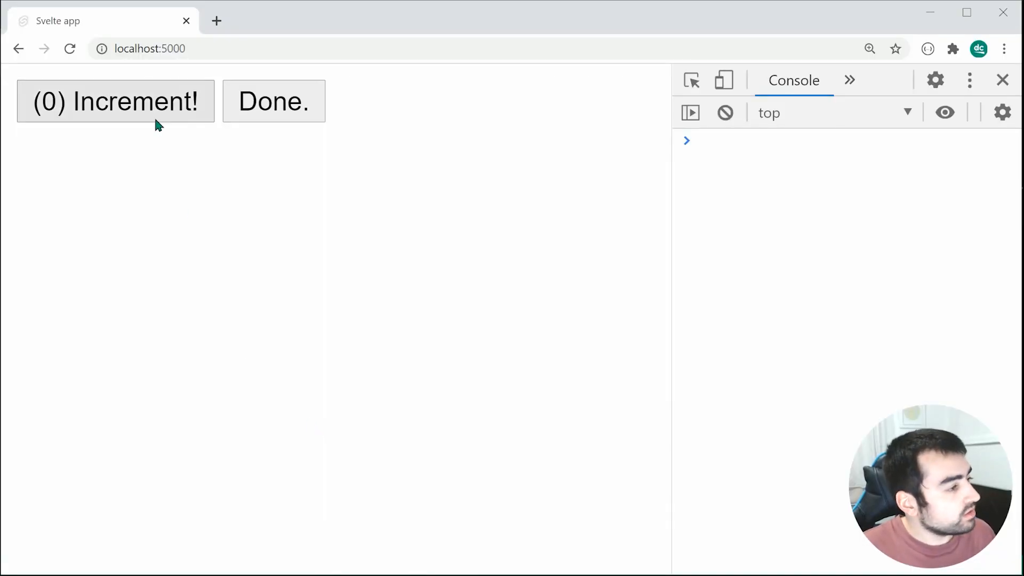
Click the Increment! button in the localhost:5000 app to raise the counter.
{"action": "left_click", "coordinate": [115, 101]}
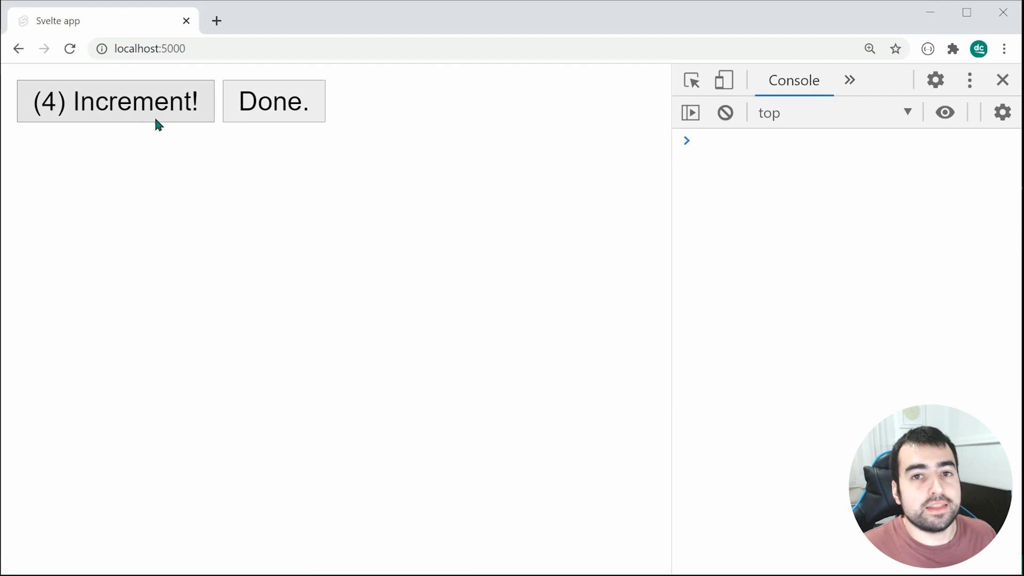
{"action": "left_click", "coordinate": [115, 101]}
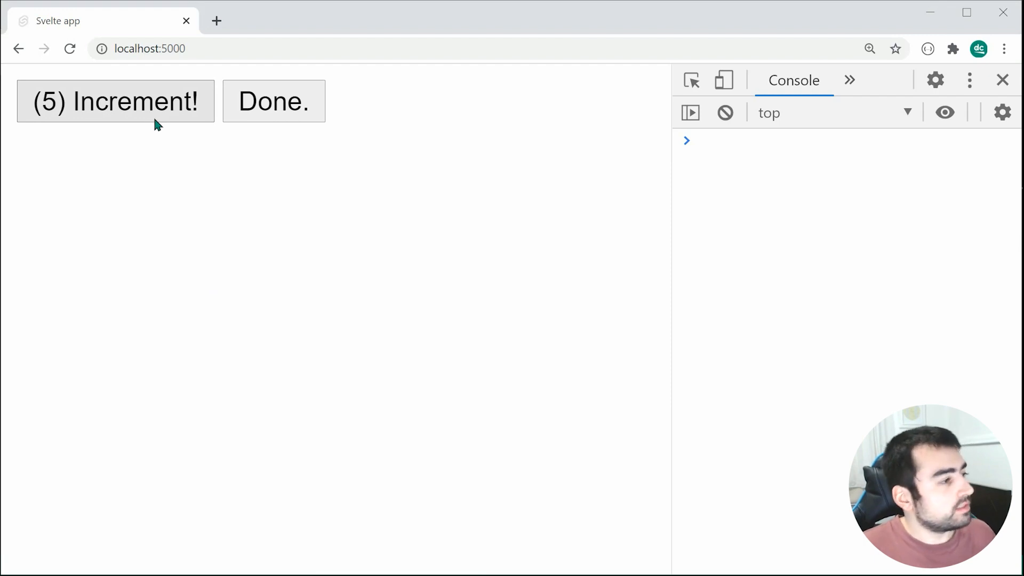
{"action": "mouse_move", "coordinate": [273, 102]}
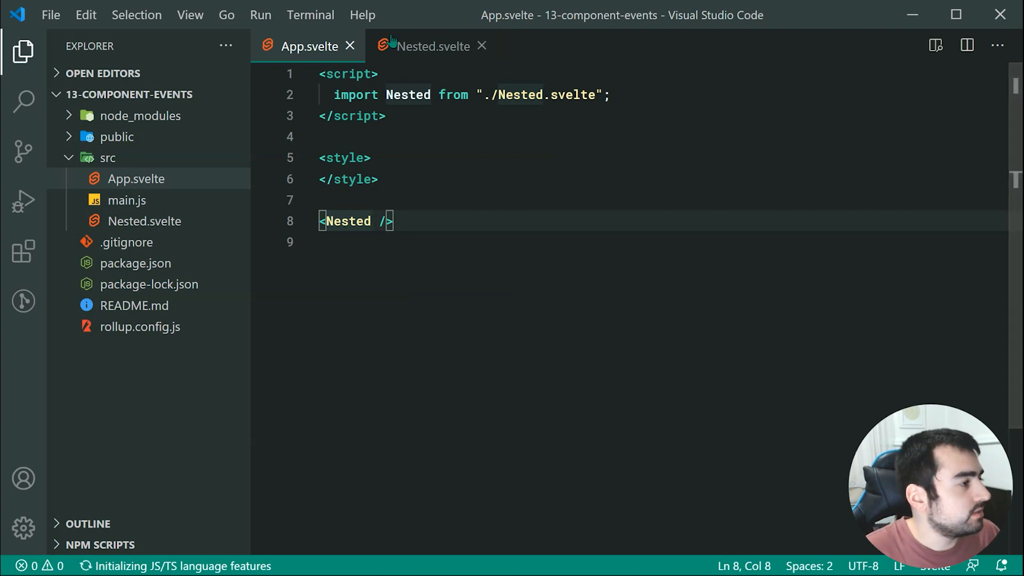
Add import { createEventDispatcher } at the top of Nested.svelte's script.
{"action": "left_click", "coordinate": [431, 46]}
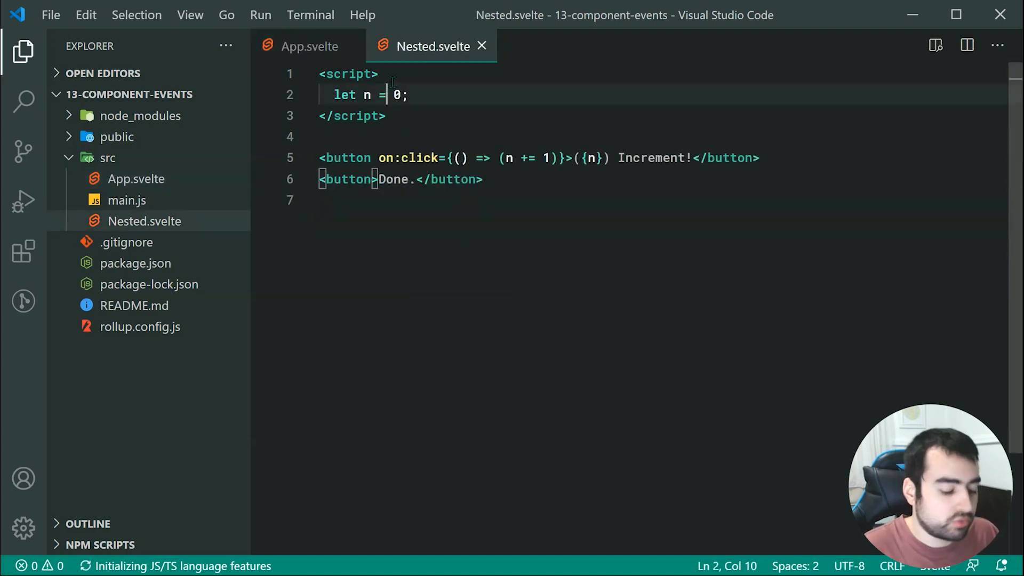
{"action": "left_click", "coordinate": [377, 73]}
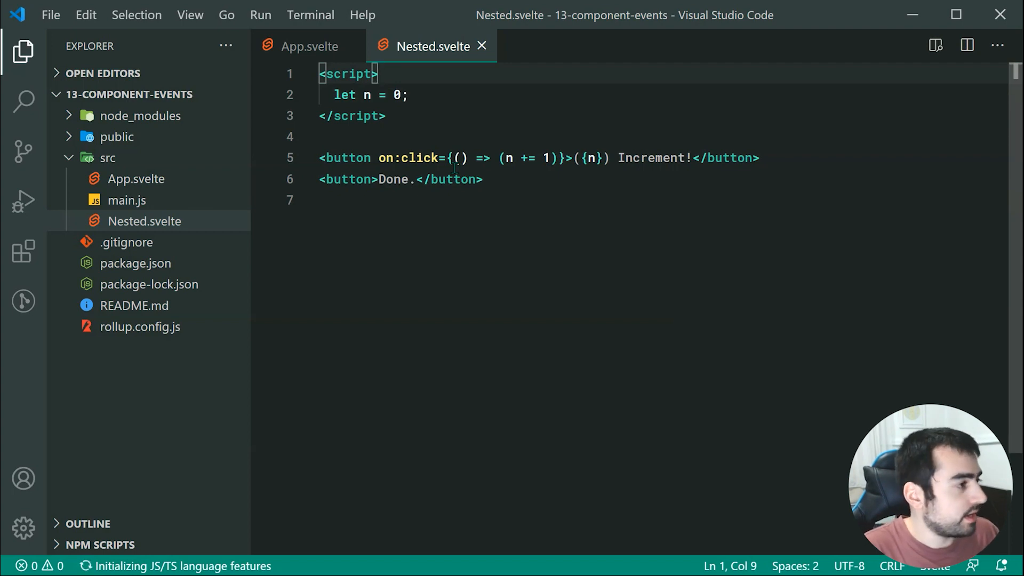
{"action": "key", "text": "Enter"}
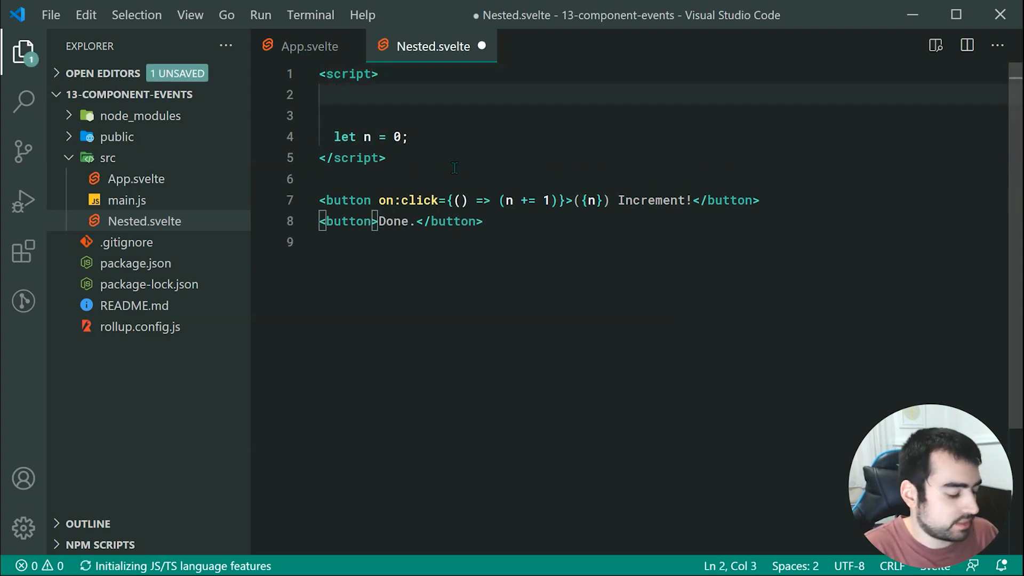
{"action": "type", "text": "import {"}
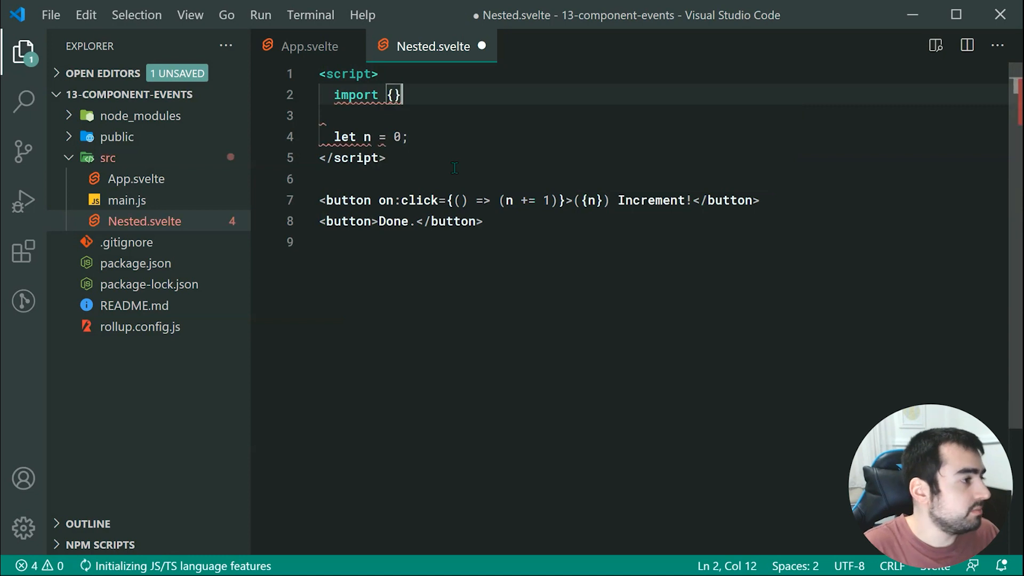
{"action": "type", "text": "createEve"}
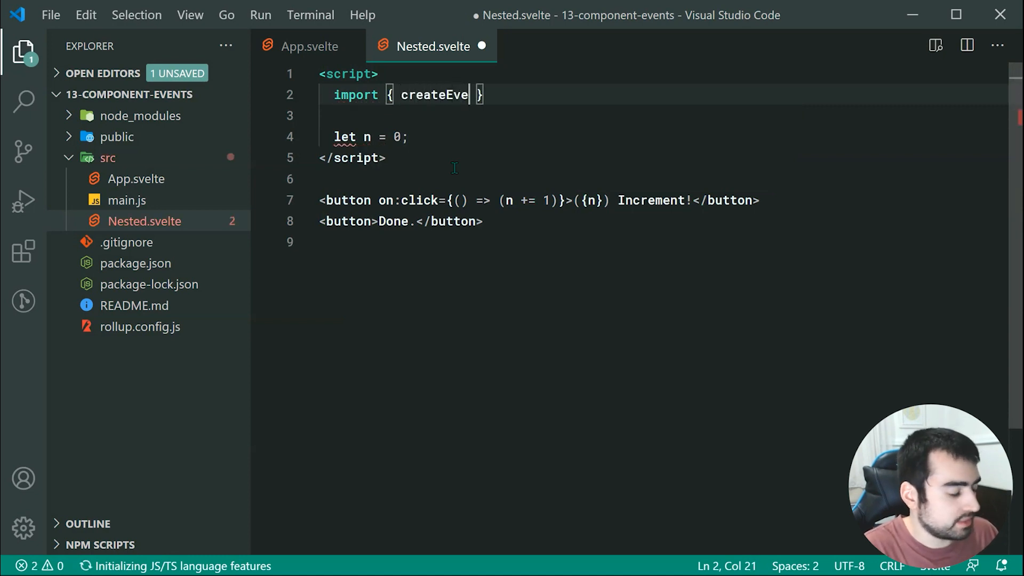
{"action": "type", "text": "ntDispatcher"}
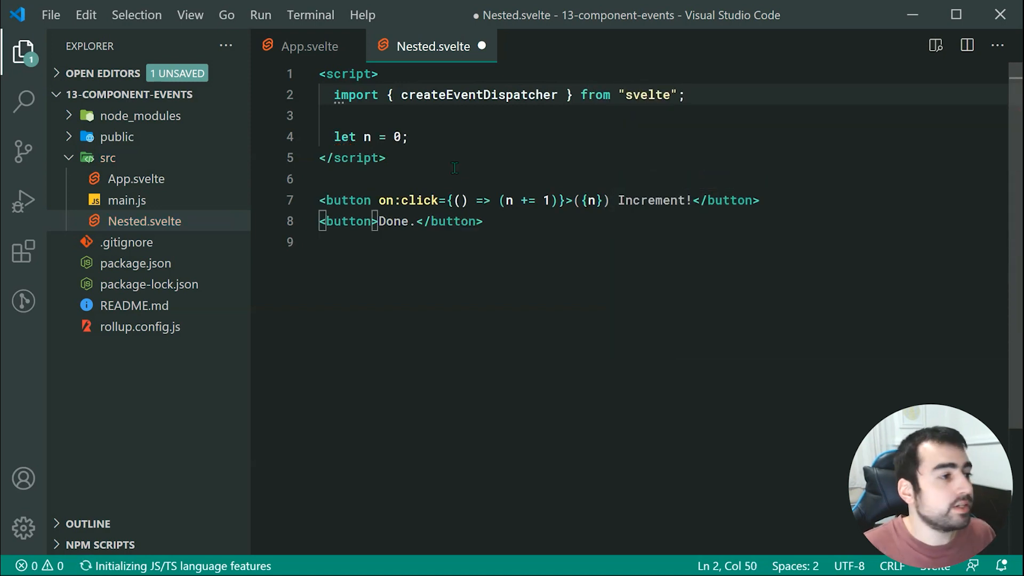
Declare const dispatch = createEventDispatcher() and save Nested.svelte.
{"action": "left_click", "coordinate": [683, 95]}
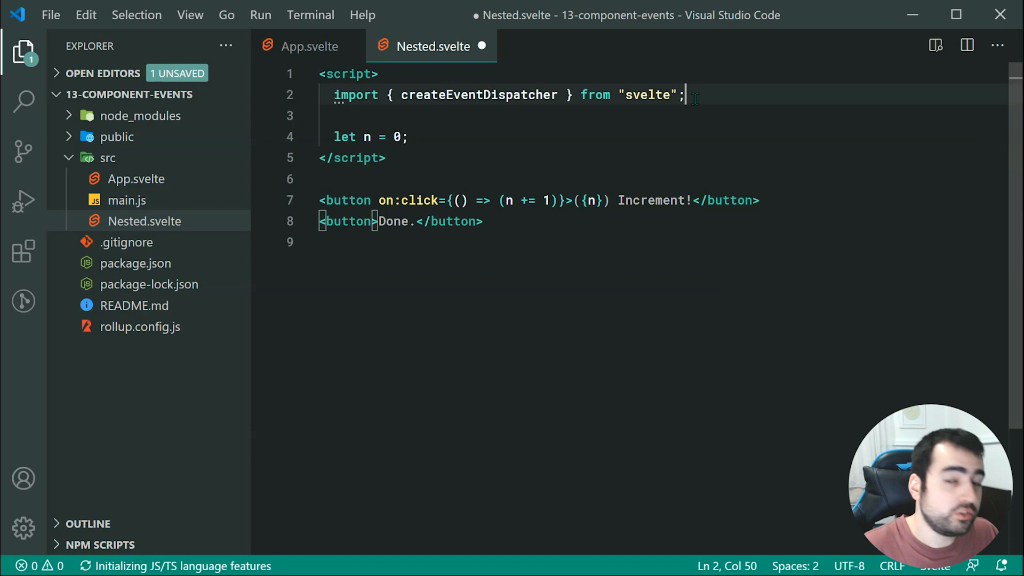
{"action": "type", "text": "const dispatch"}
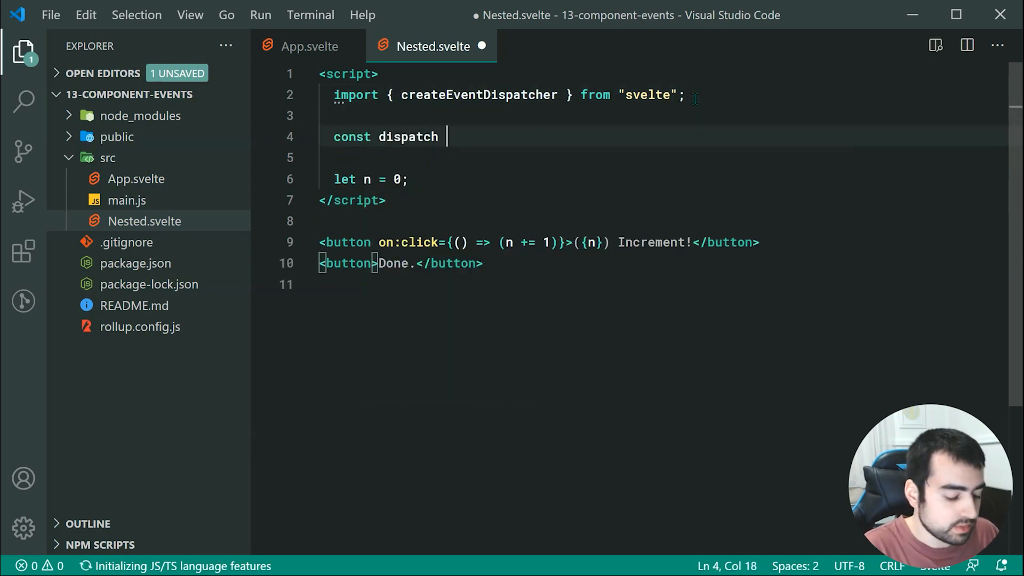
{"action": "type", "text": "= create"}
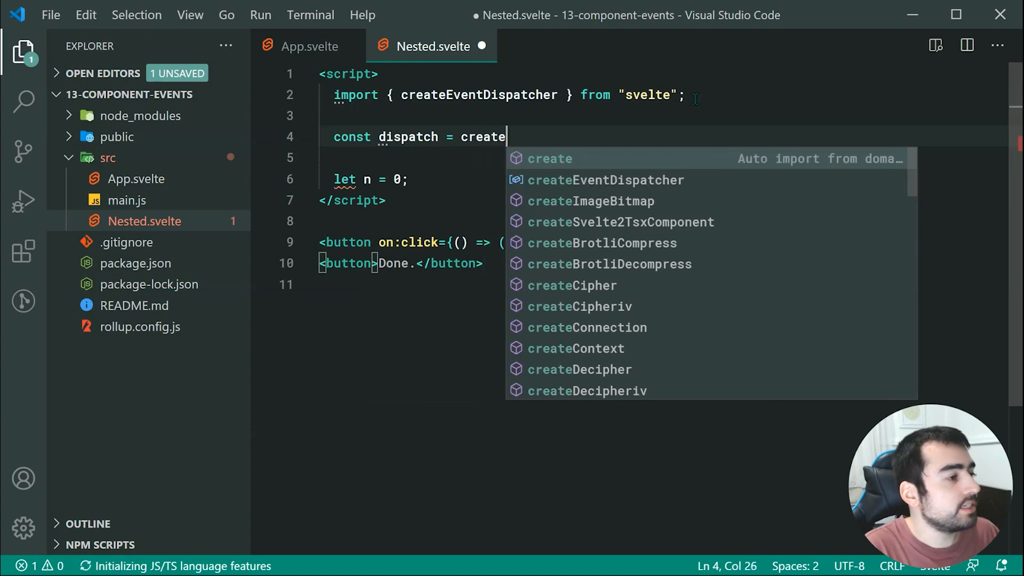
{"action": "left_click", "coordinate": [603, 180]}
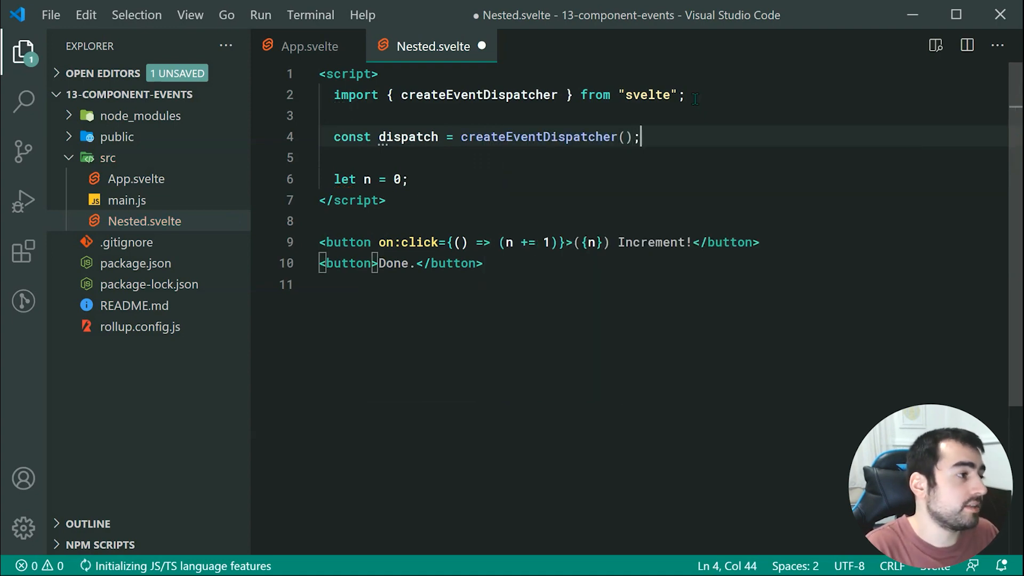
{"action": "key", "text": "ctrl+s"}
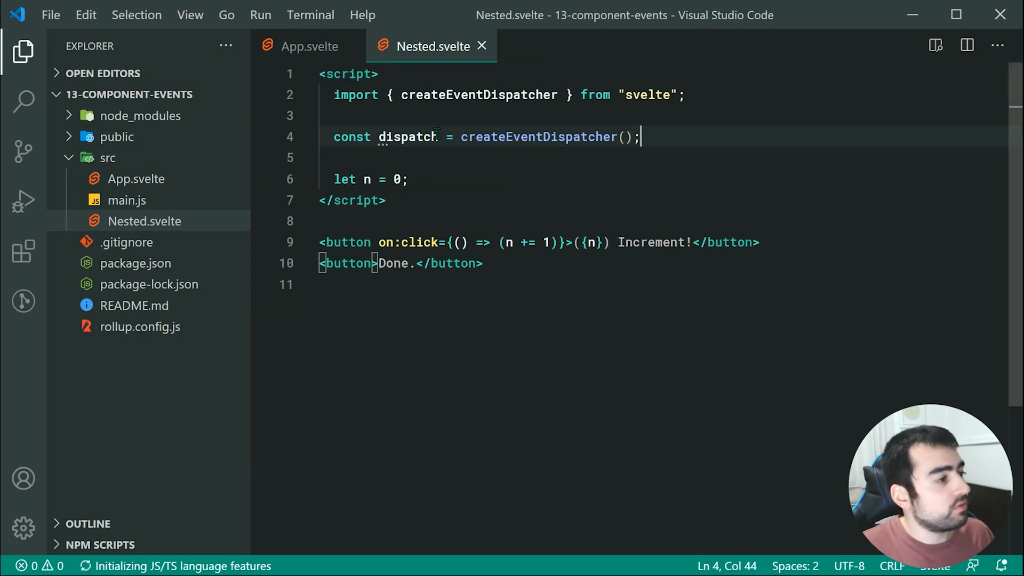
{"action": "double_click", "coordinate": [406, 136]}
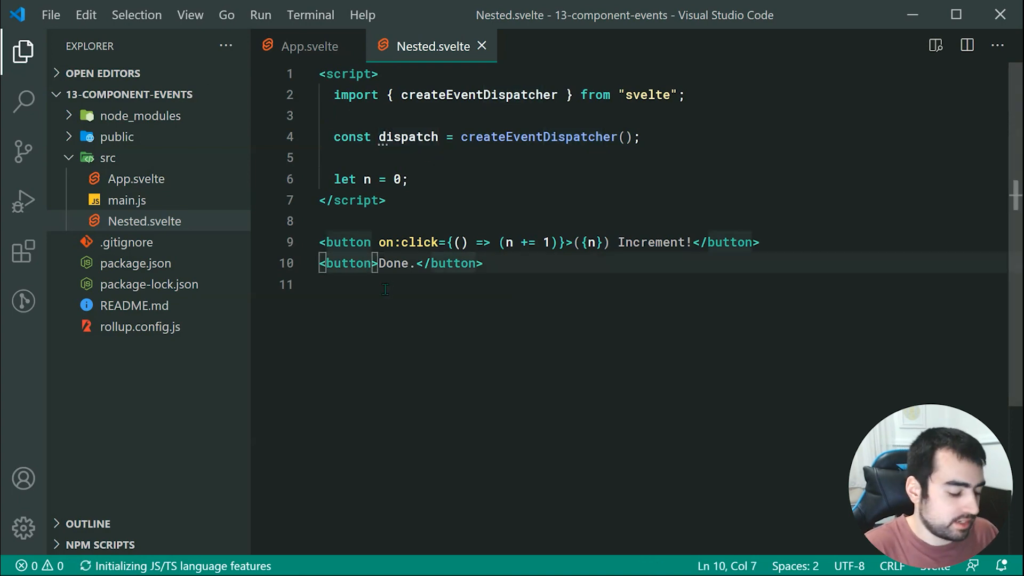
Add on:click={handleDone} to the Done button.
{"action": "type", "text": "on:click="}
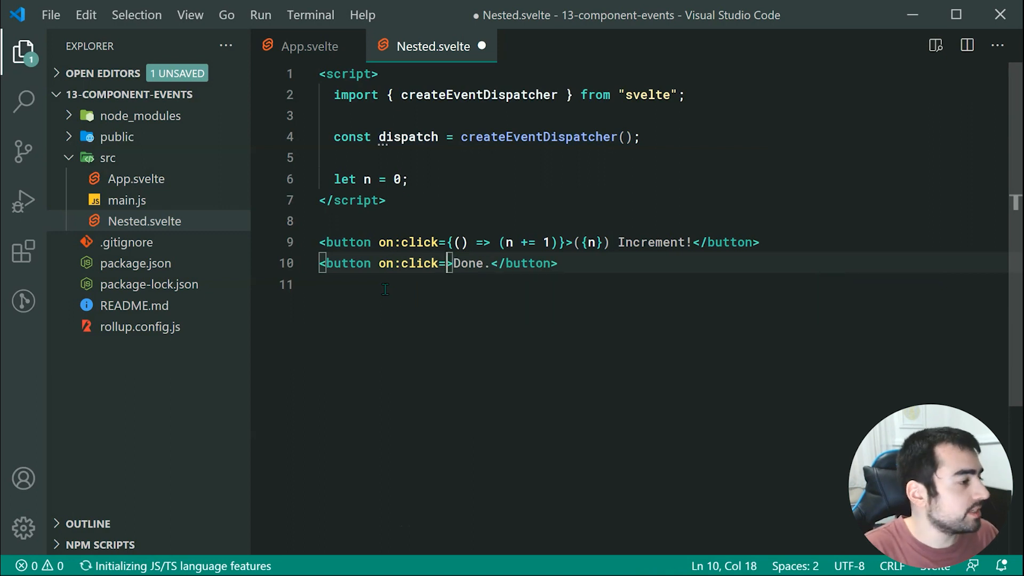
{"action": "type", "text": "{}"}
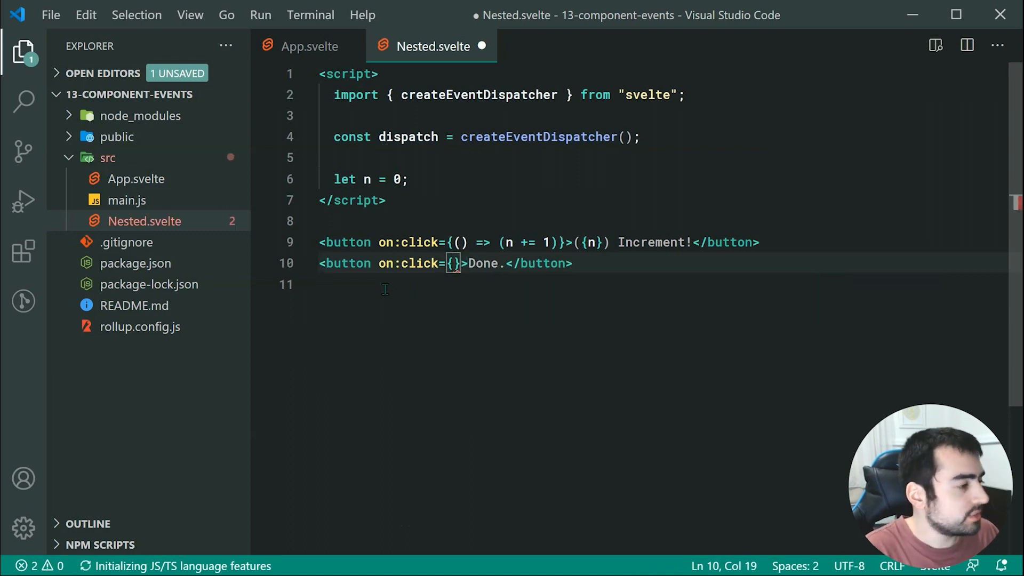
{"action": "type", "text": "handleDone"}
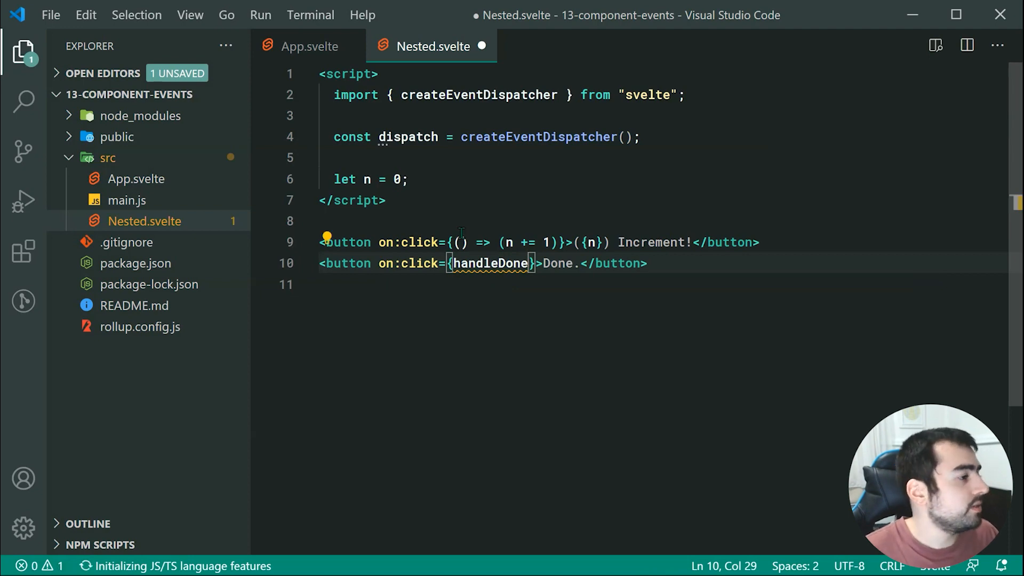
Declare an empty function handleDone() in the script below the counter variable.
{"action": "key", "text": "Enter"}
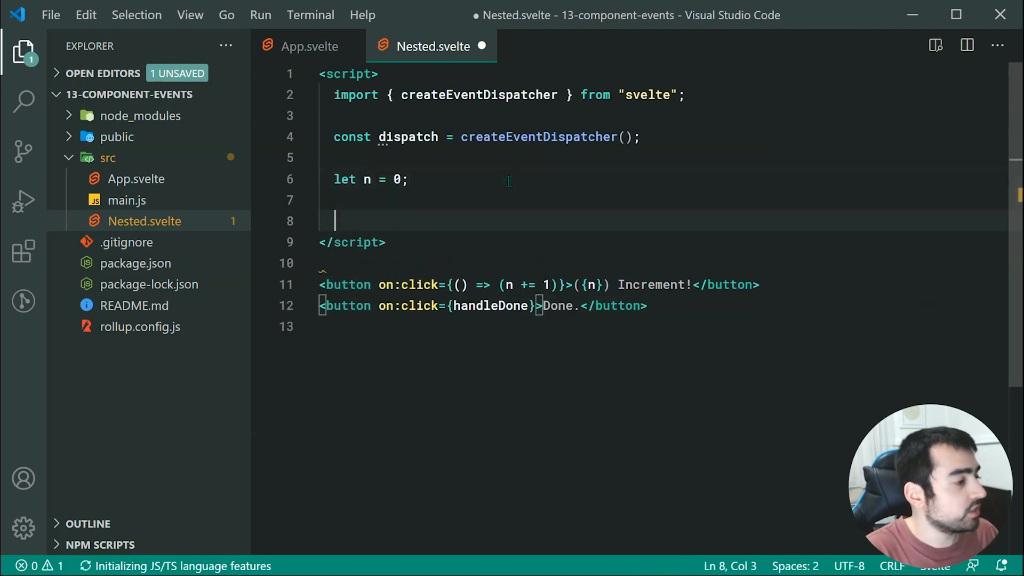
{"action": "type", "text": "function handleDone"}
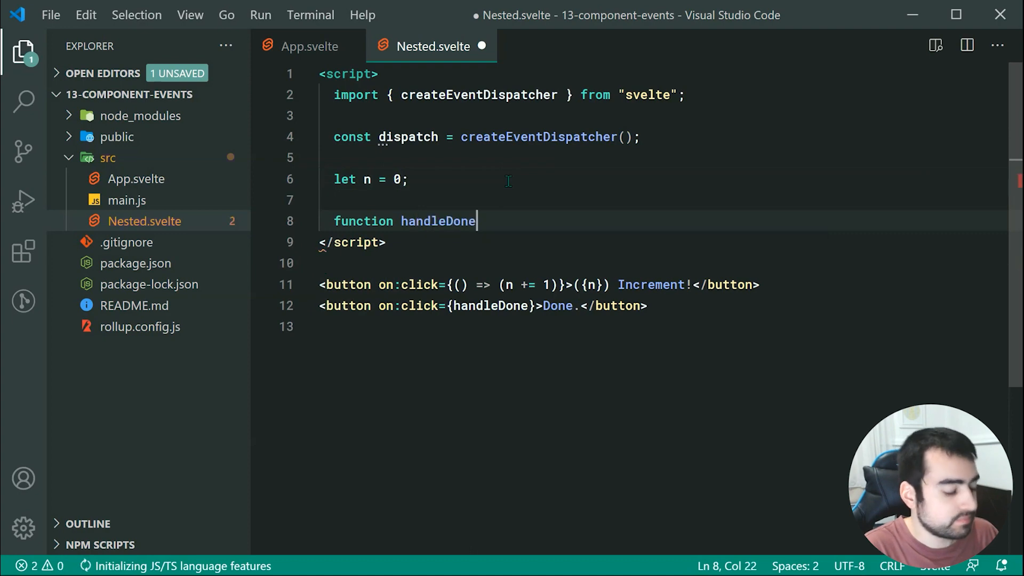
{"action": "type", "text": "()"}
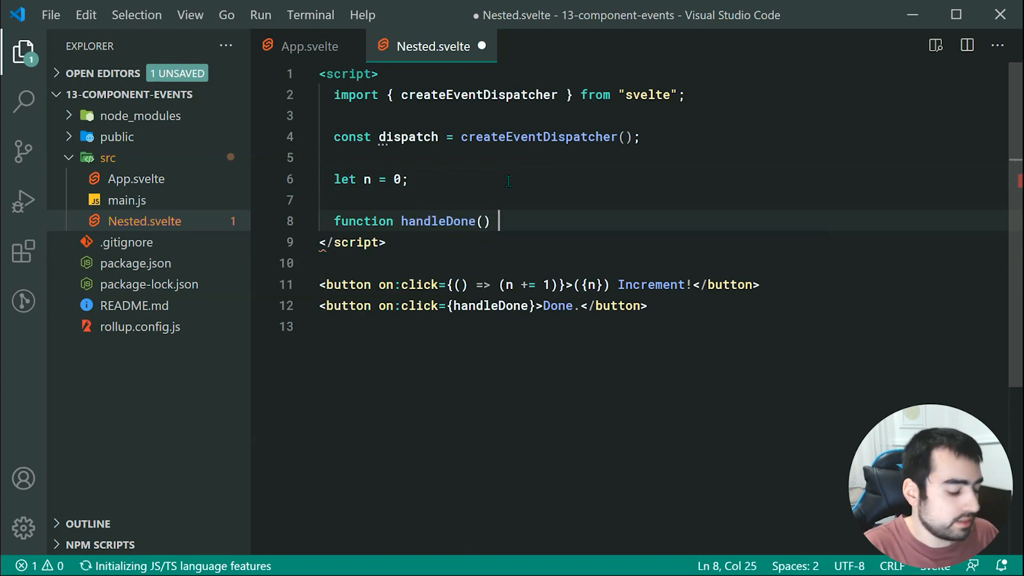
{"action": "type", "text": "{"}
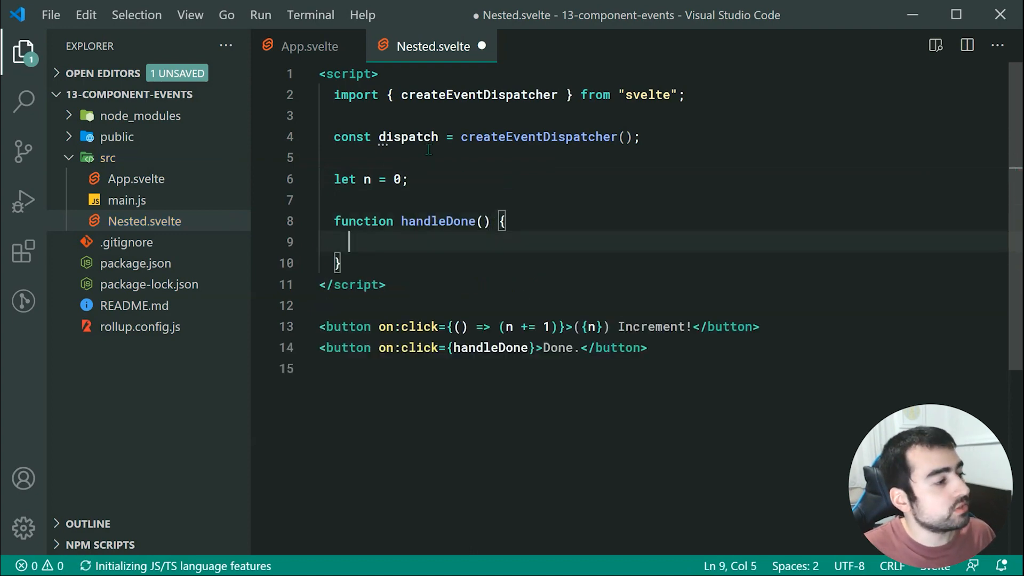
{"action": "double_click", "coordinate": [406, 136]}
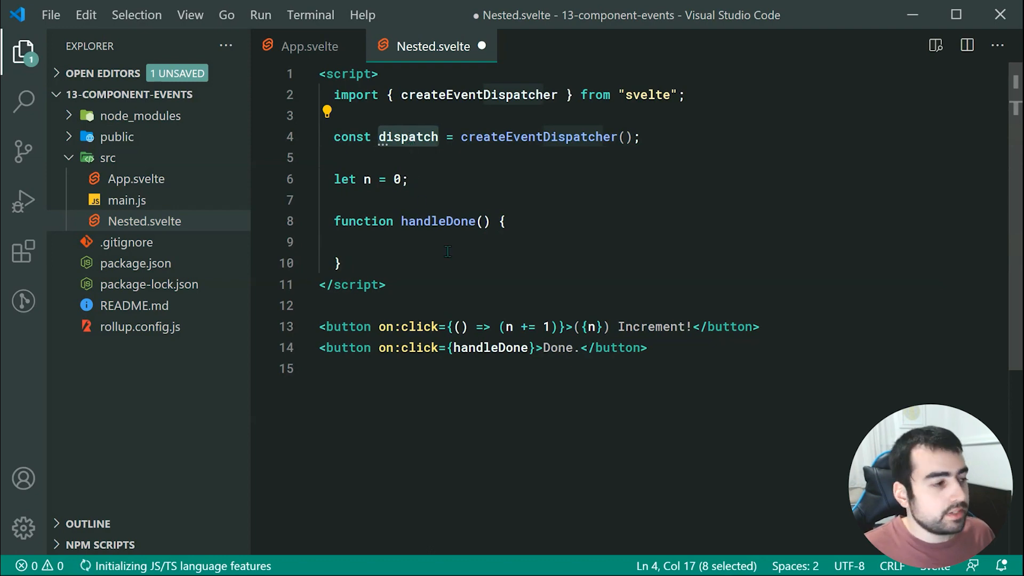
Have handleDone call dispatch("done", { currentNumber: n }).
{"action": "type", "text": "dispatch"}
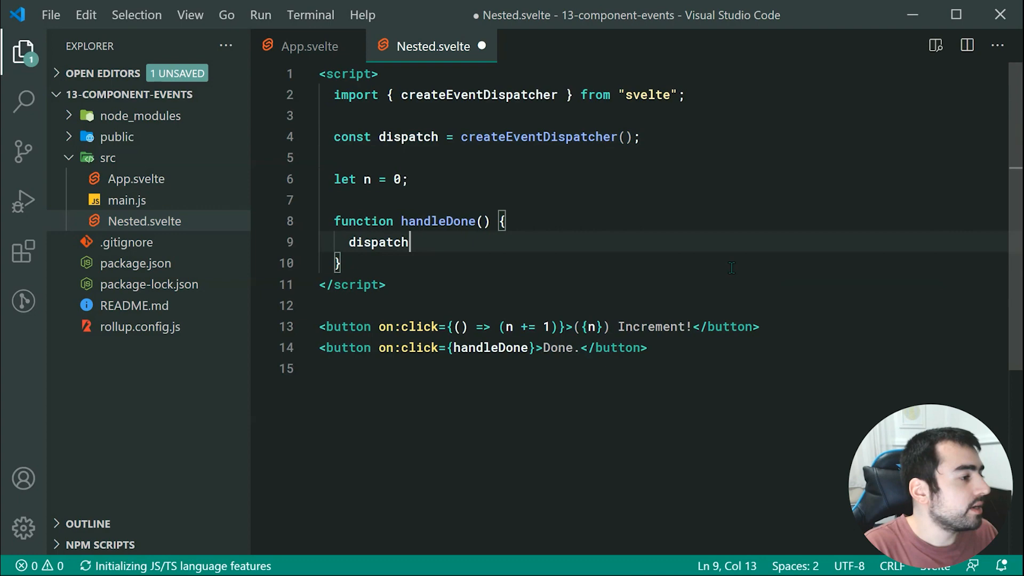
{"action": "type", "text": "(\"\")"}
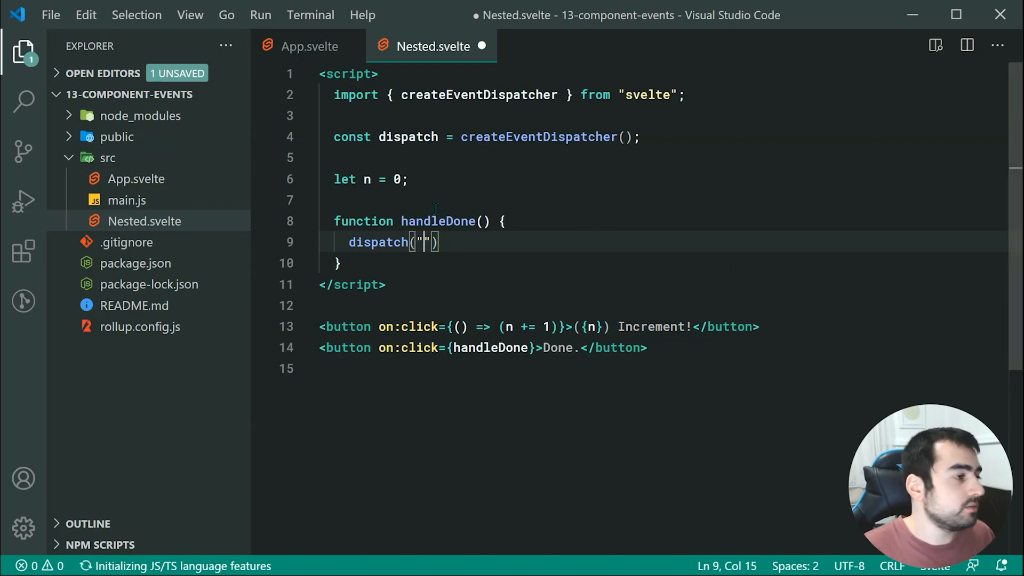
{"action": "type", "text": "done"}
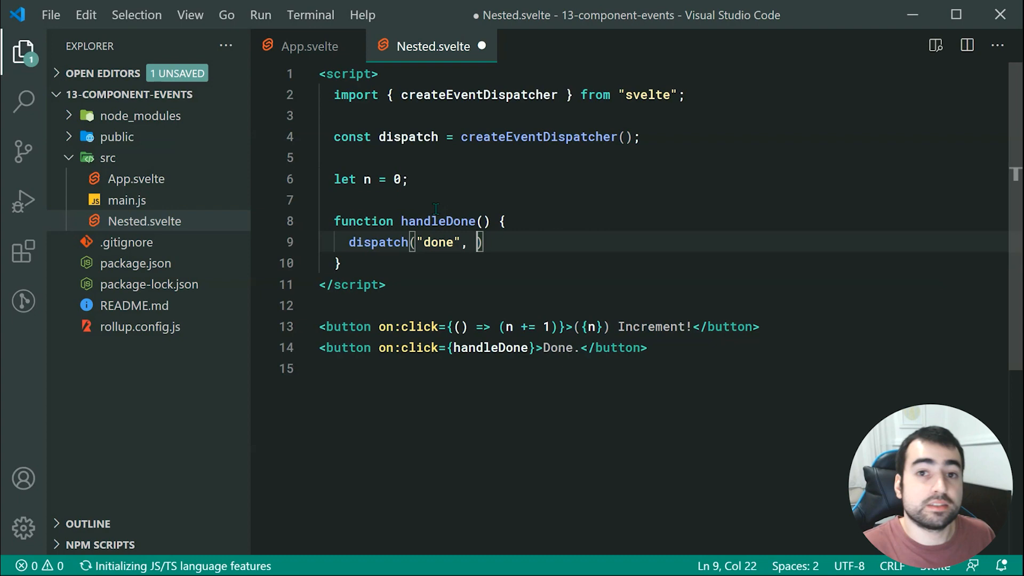
{"action": "type", "text": "{"}
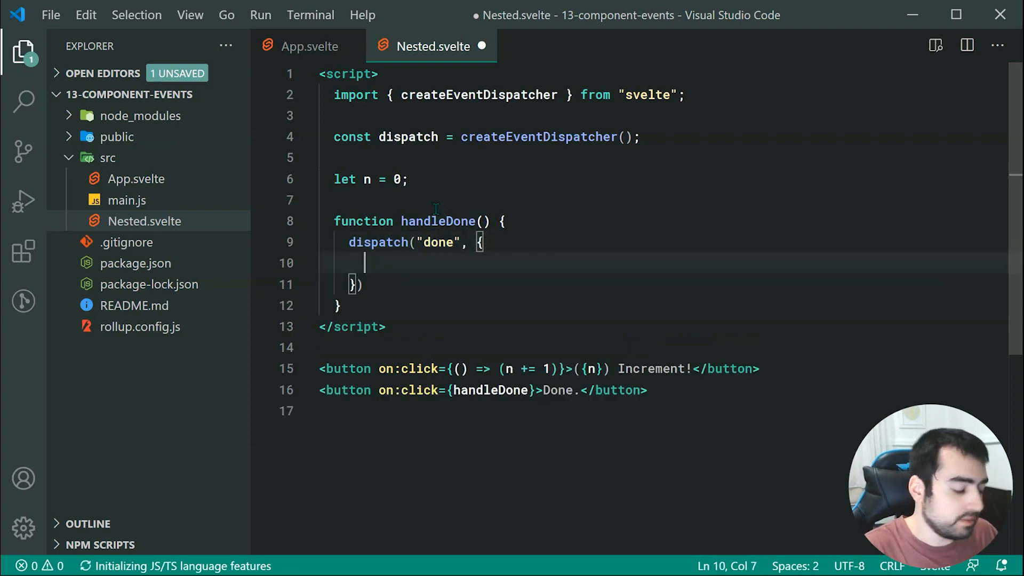
{"action": "type", "text": ";"}
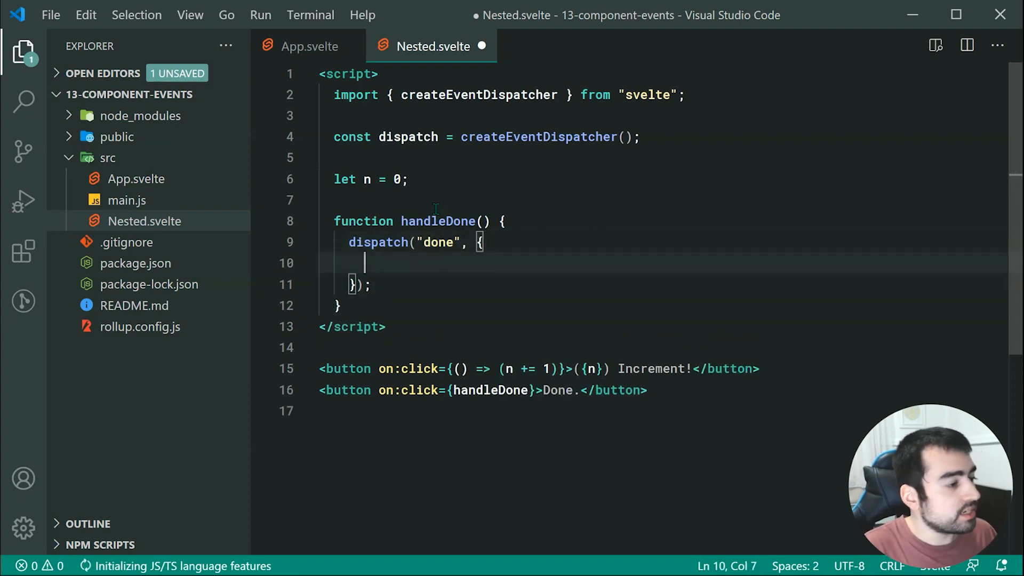
{"action": "type", "text": "curre"}
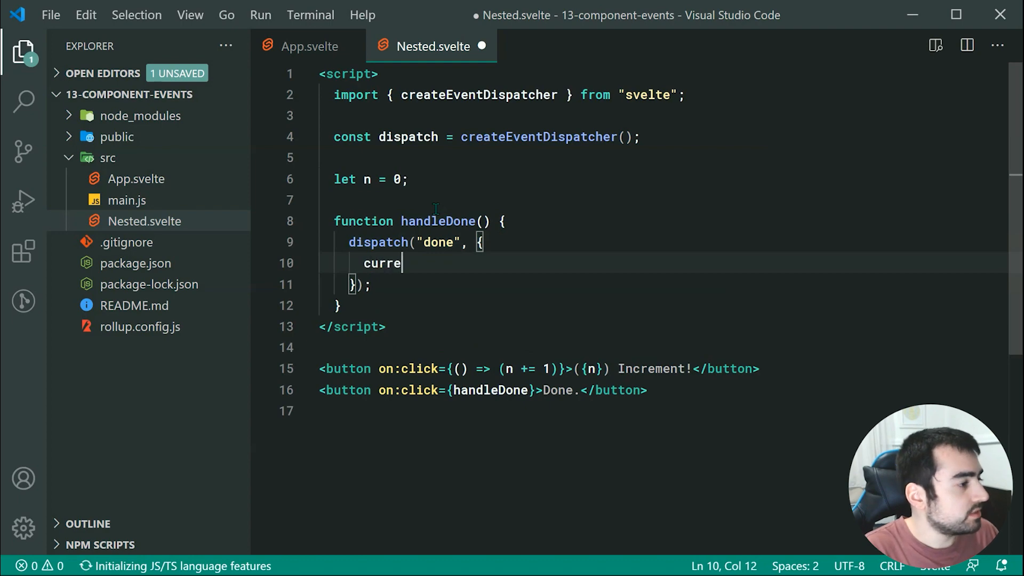
{"action": "type", "text": "ntNumber:"}
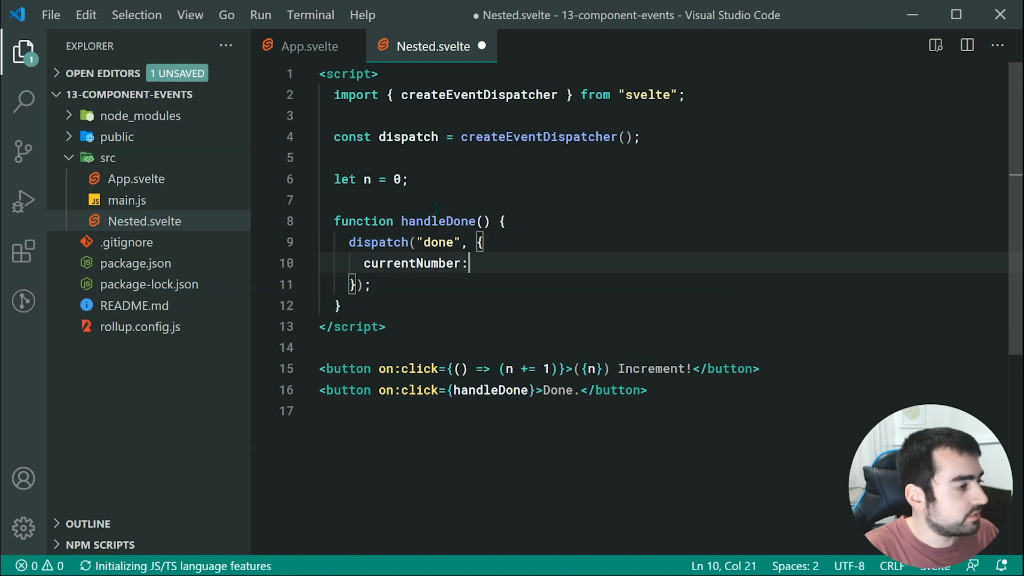
{"action": "type", "text": "n,"}
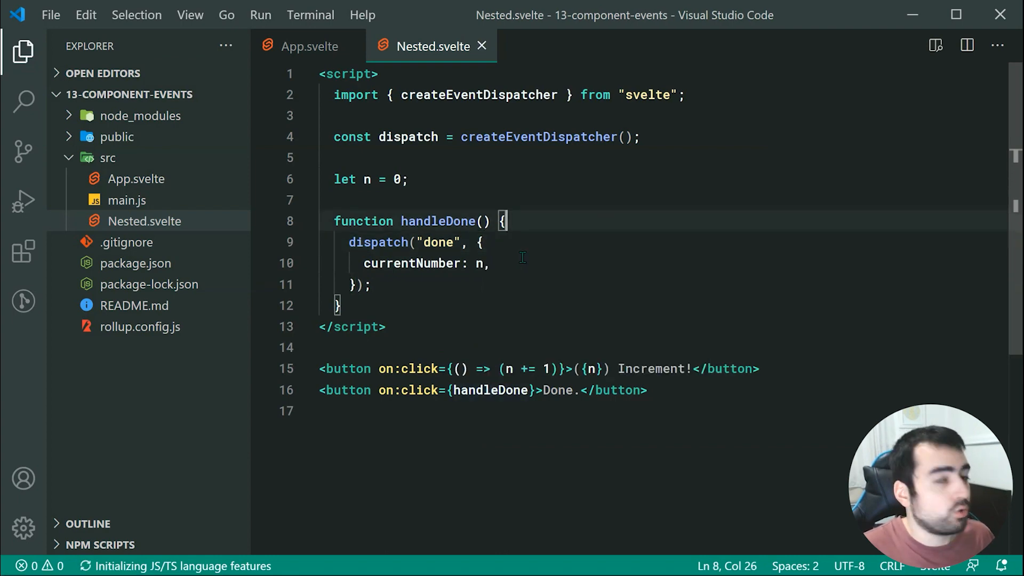
{"action": "mouse_move", "coordinate": [415, 263]}
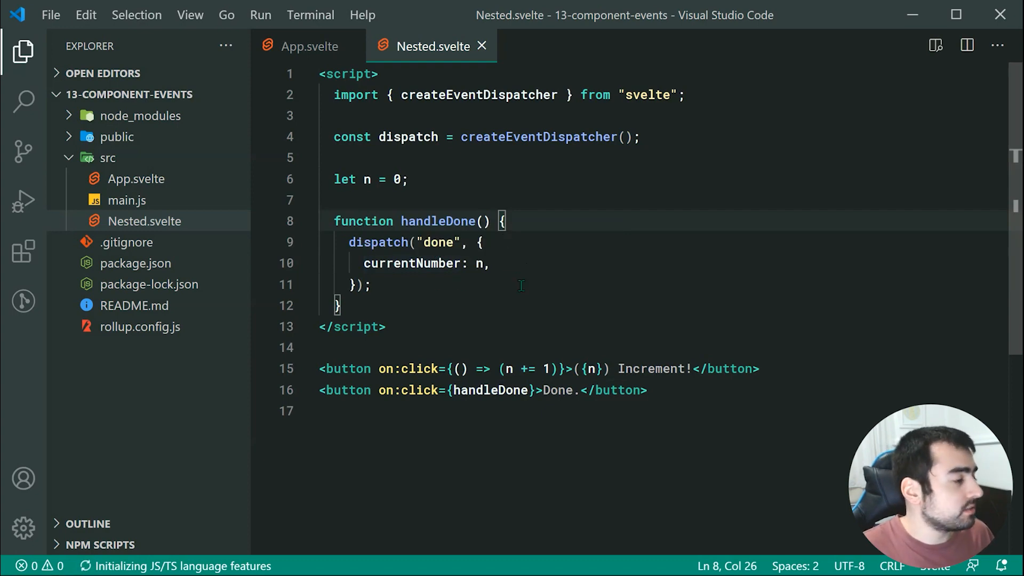
Add on:done={(e) => console.log(e)} to <Nested /> in App.svelte and save.
{"action": "left_click", "coordinate": [307, 46]}
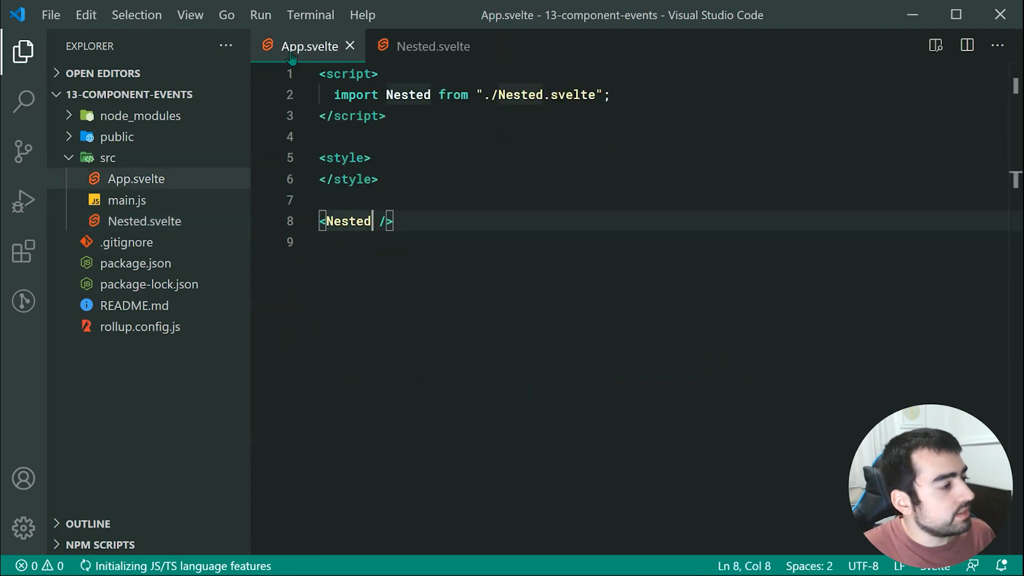
{"action": "mouse_move", "coordinate": [482, 291]}
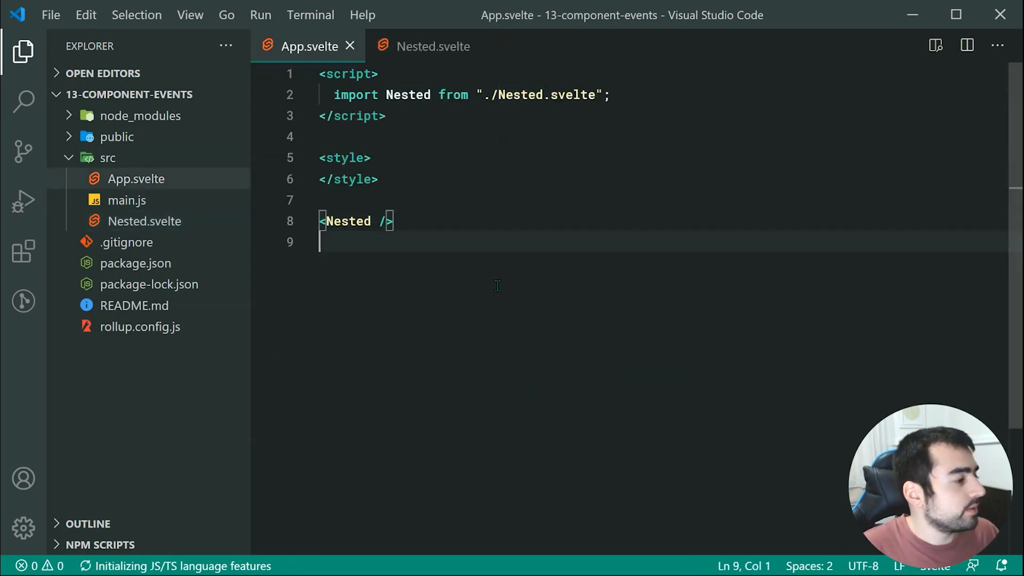
{"action": "type", "text": "on"}
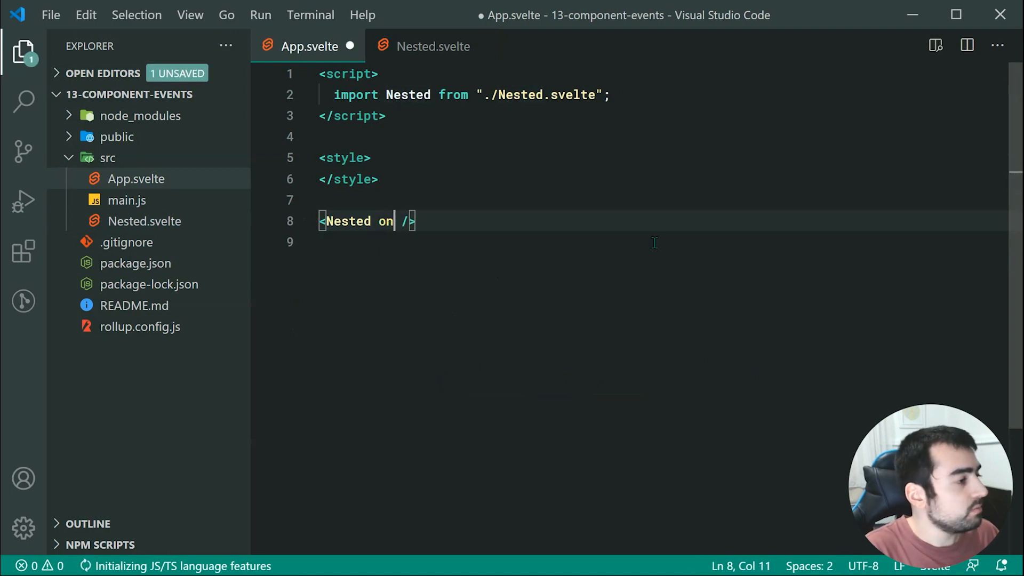
{"action": "type", "text": ":"}
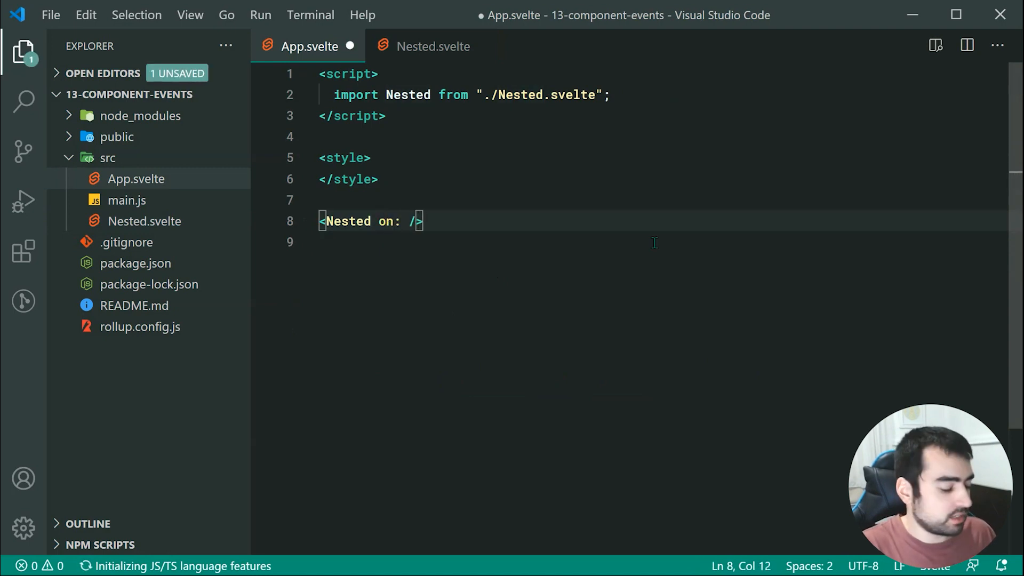
{"action": "type", "text": "done"}
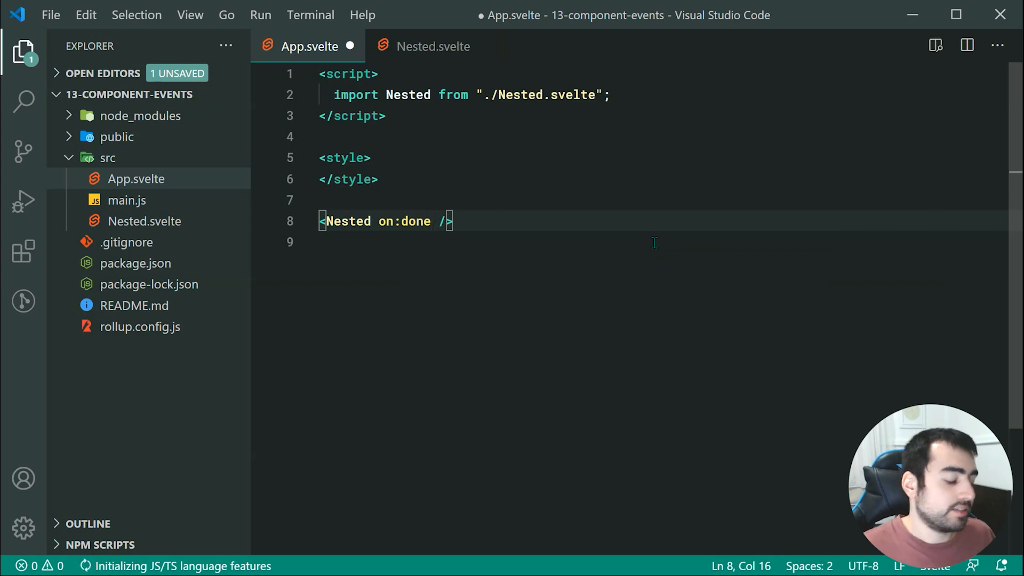
{"action": "type", "text": "="}
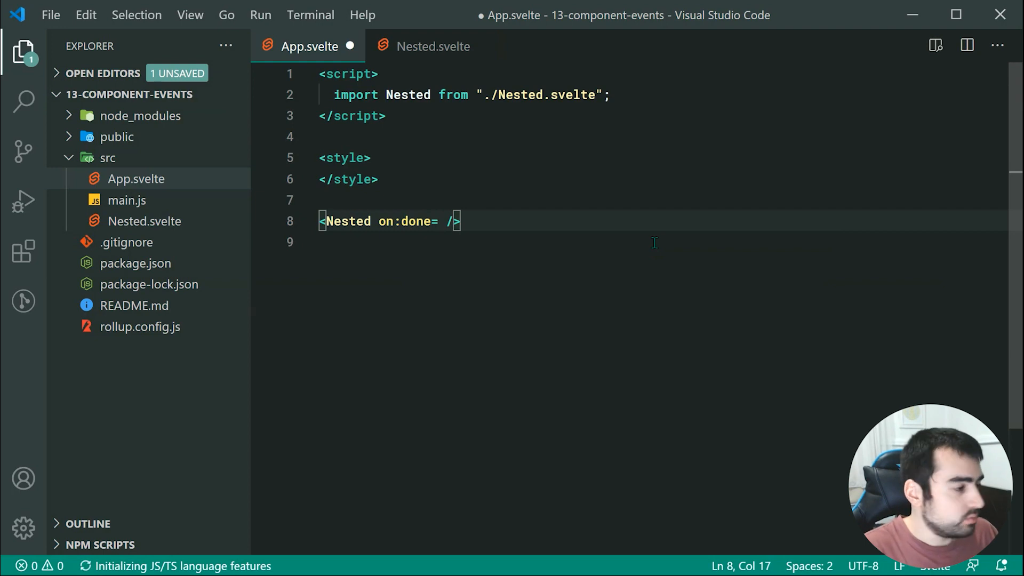
{"action": "type", "text": "{() =>}"}
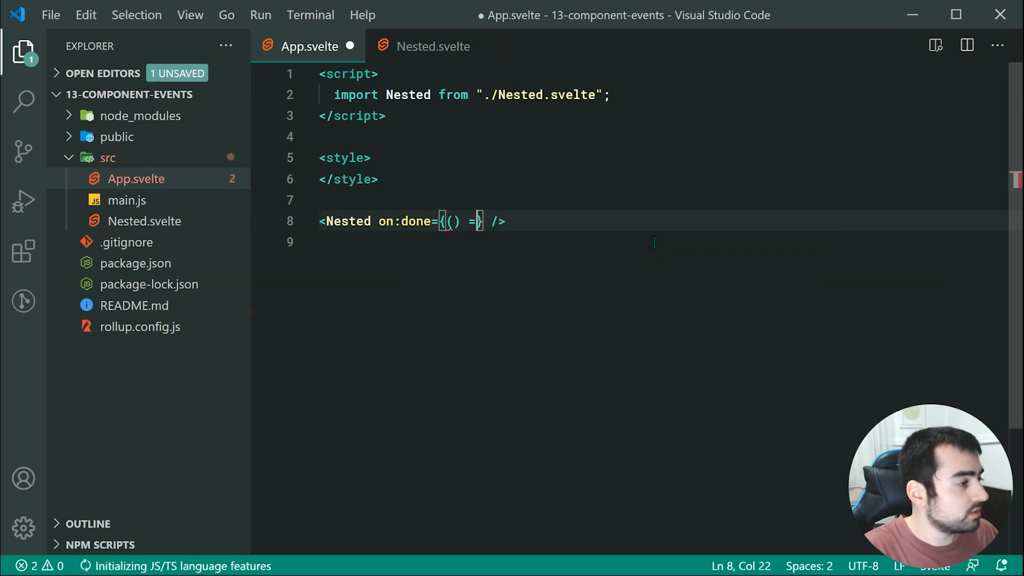
{"action": "type", "text": "=> console.log(e"}
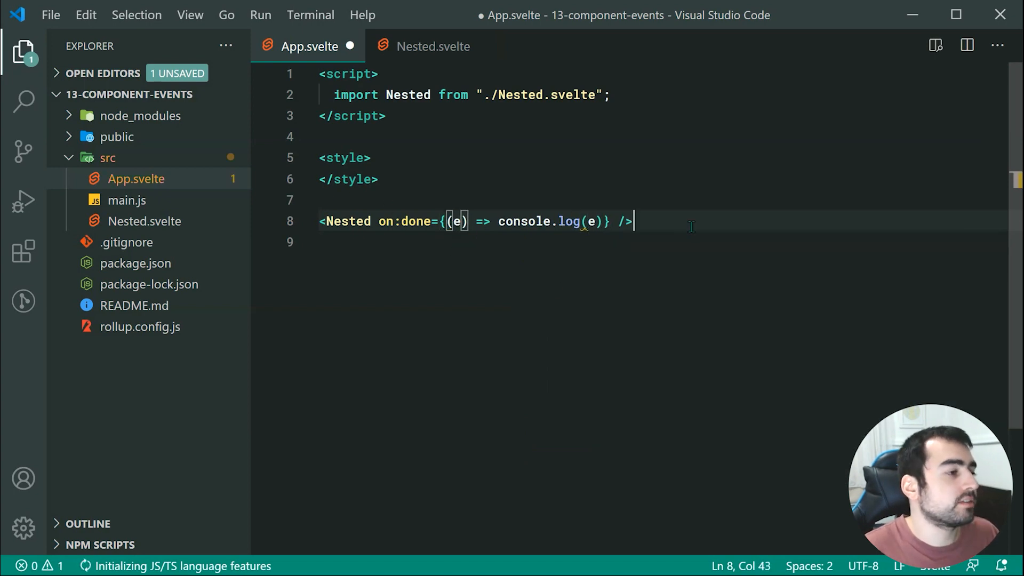
{"action": "key", "text": "ctrl+s"}
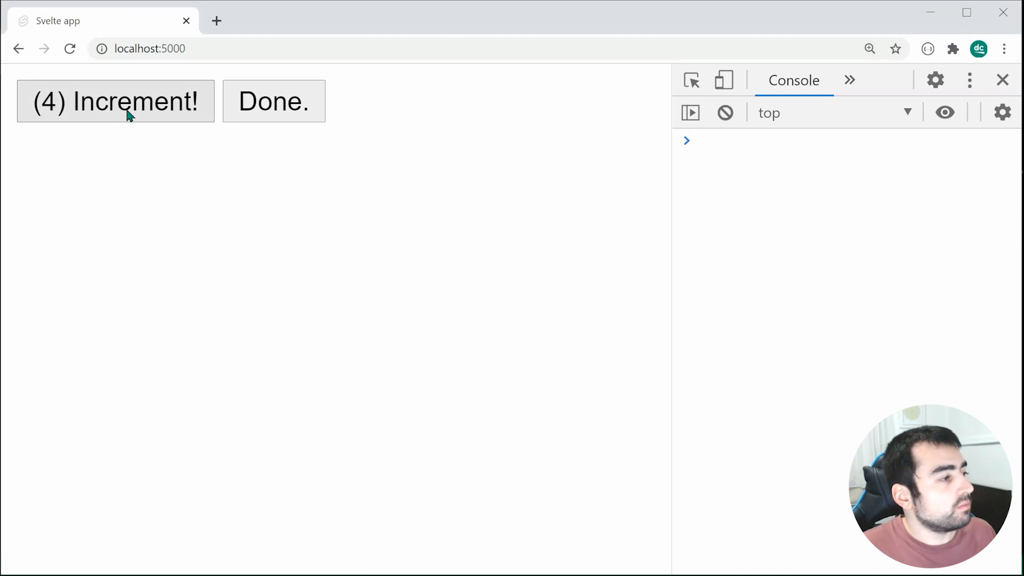
Fire Done and expand the logged CustomEvent's detail, showing currentNumber 4.
{"action": "left_click", "coordinate": [274, 102]}
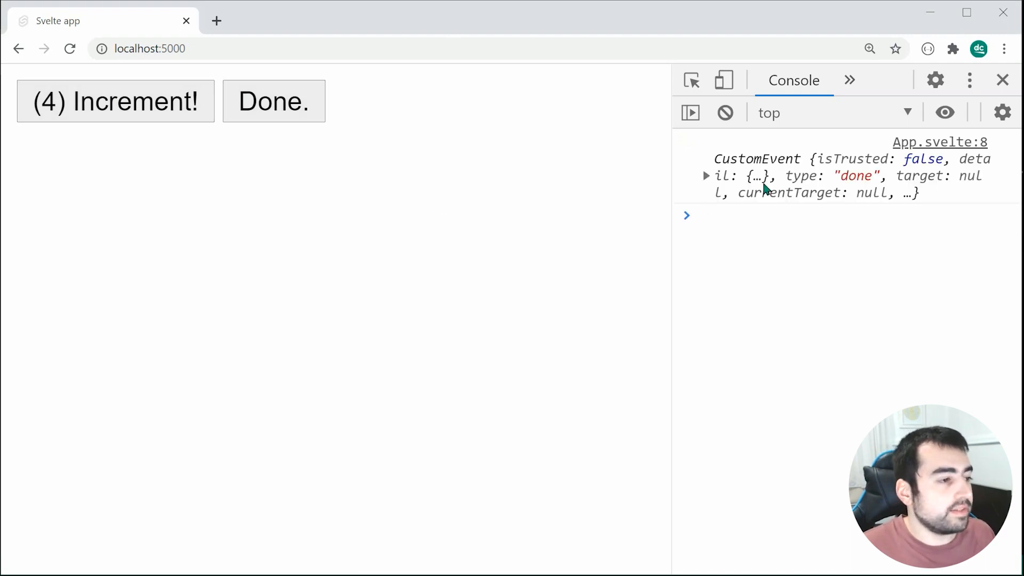
{"action": "left_click", "coordinate": [706, 175]}
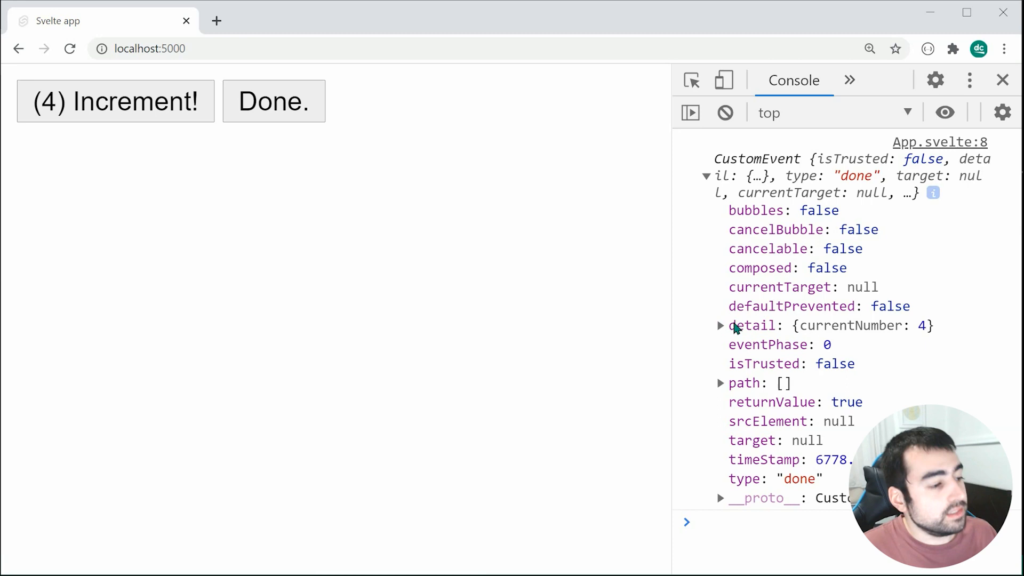
{"action": "left_click", "coordinate": [720, 326]}
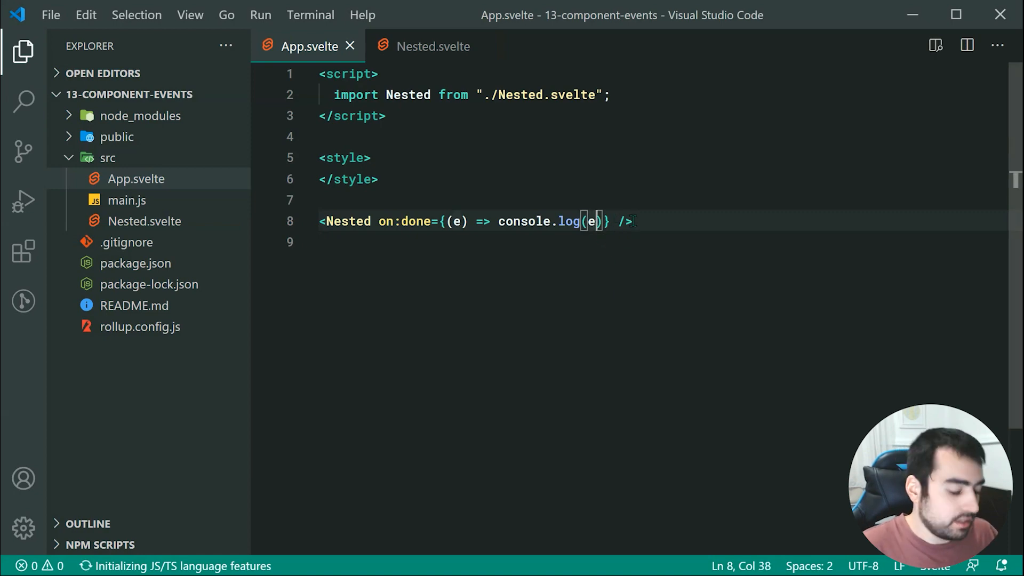
Change the done handler's console.log(e) to console.log(e.detail.currentNumber).
{"action": "type", "text": ".detail.curre"}
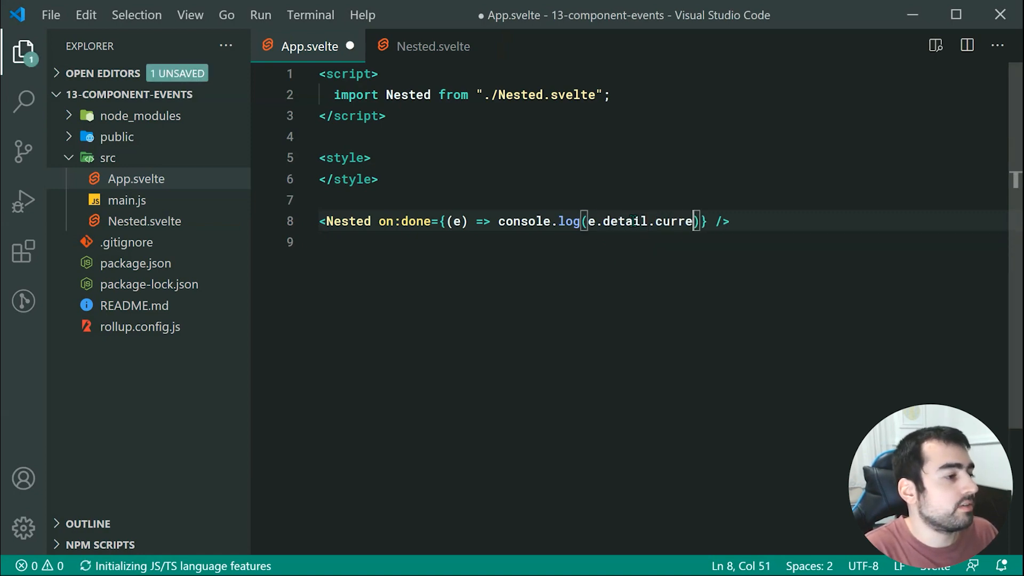
{"action": "type", "text": "ntNumber"}
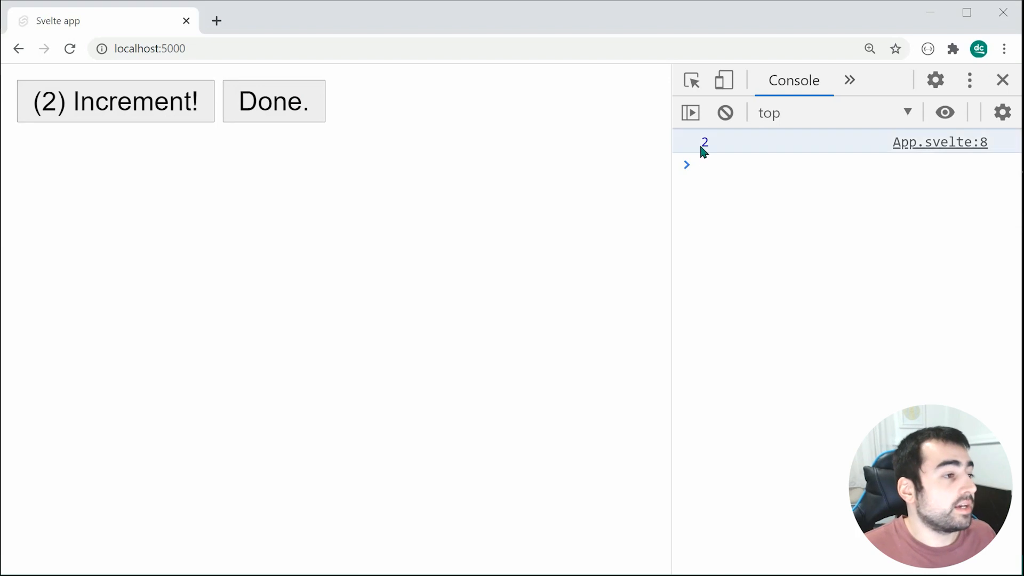
{"action": "mouse_move", "coordinate": [452, 192]}
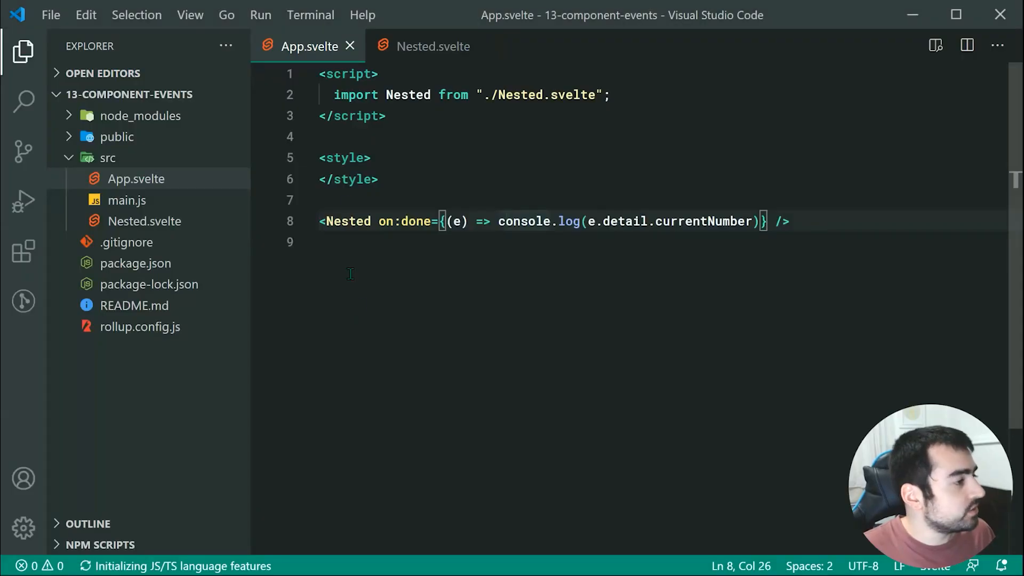
Strip the { currentNumber: n } detail from dispatch("done") in Nested.svelte and save.
{"action": "left_click", "coordinate": [431, 46]}
{"action": "type", "text": "dispatch(\"done\");"}
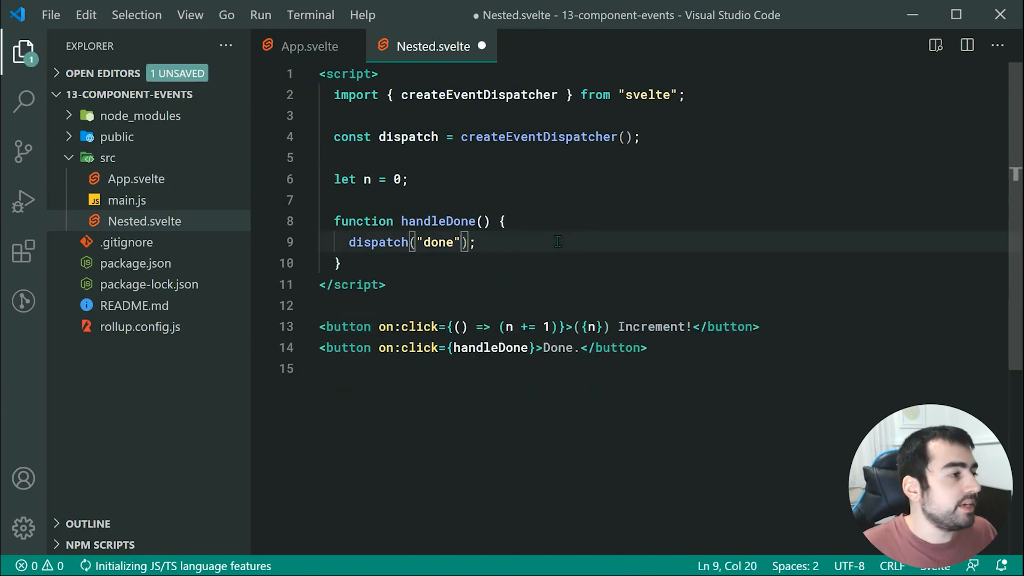
{"action": "key", "text": "ctrl+s"}
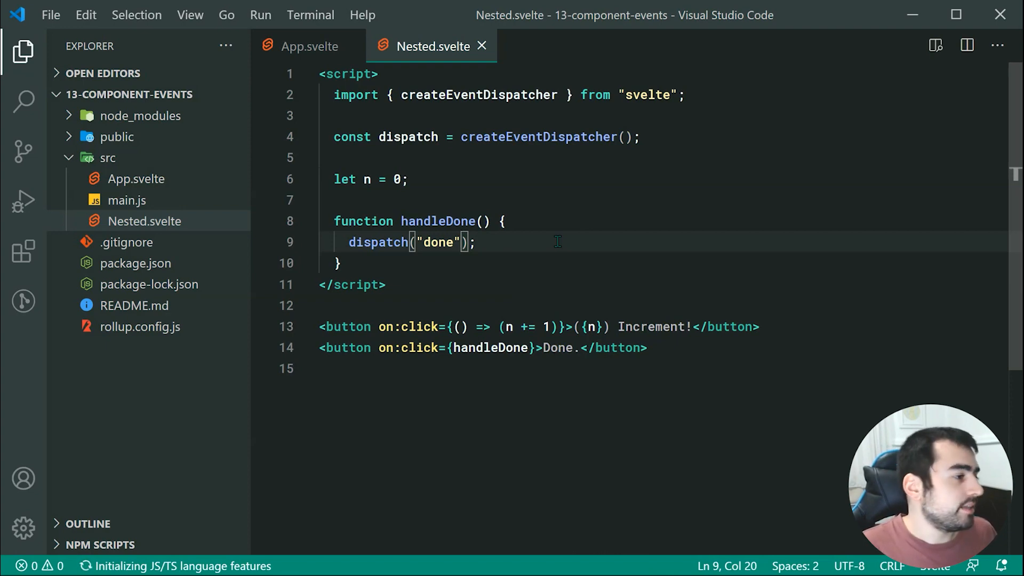
{"action": "left_click", "coordinate": [307, 46]}
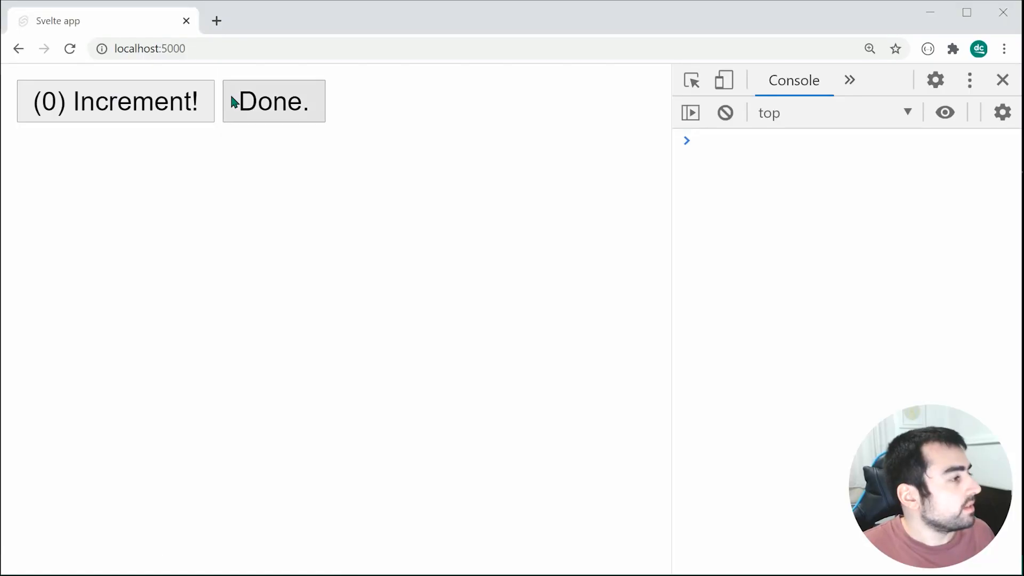
Fire Done and expand the logged CustomEvent to see detail: null.
{"action": "left_click", "coordinate": [273, 101]}
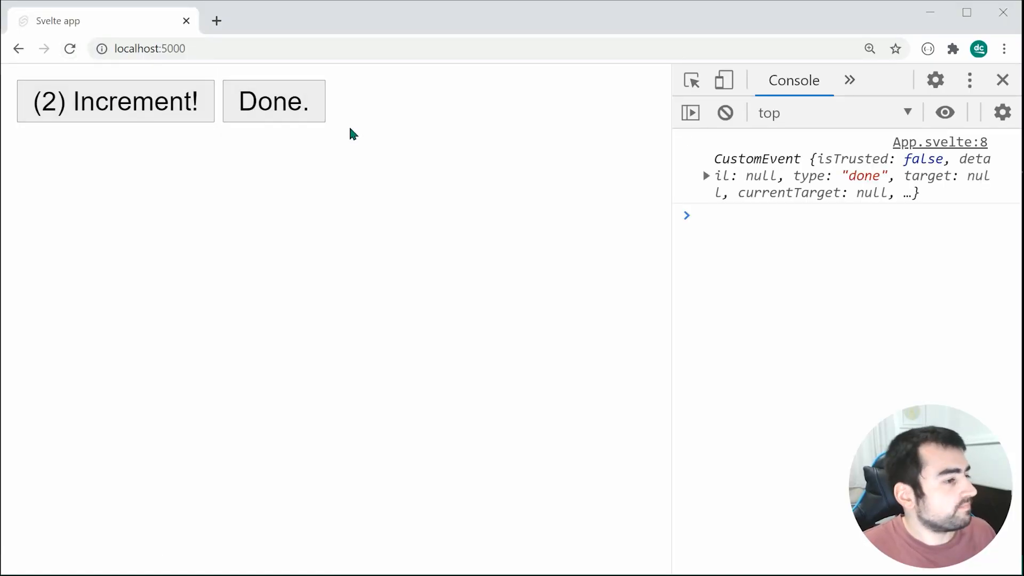
{"action": "left_click", "coordinate": [706, 175]}
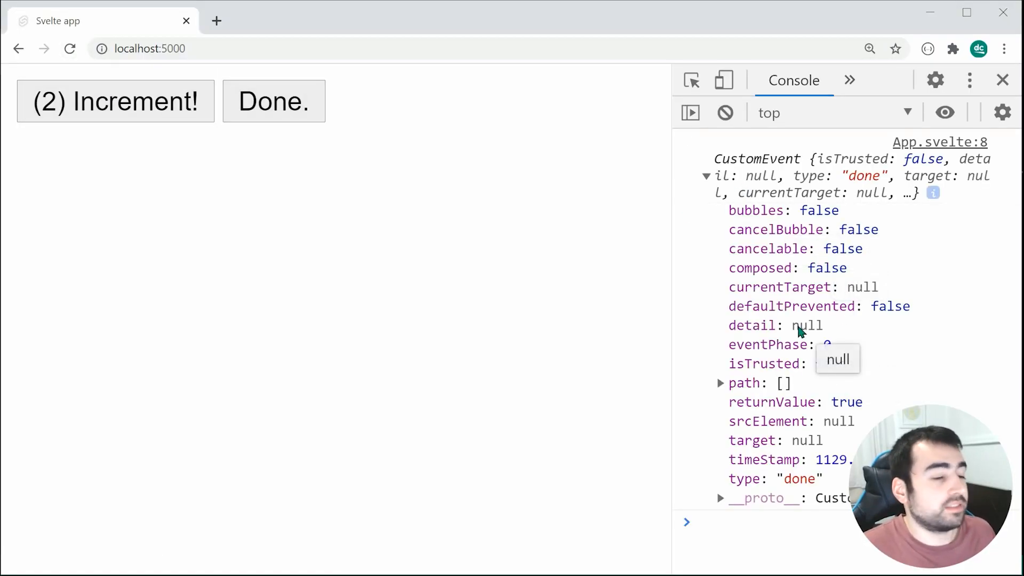
{"action": "mouse_move", "coordinate": [956, 343]}
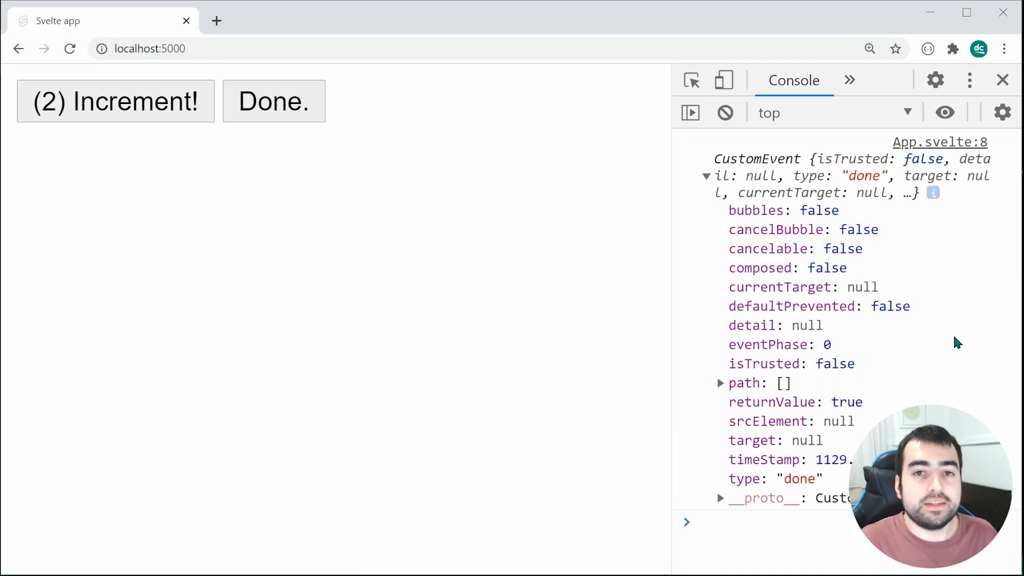